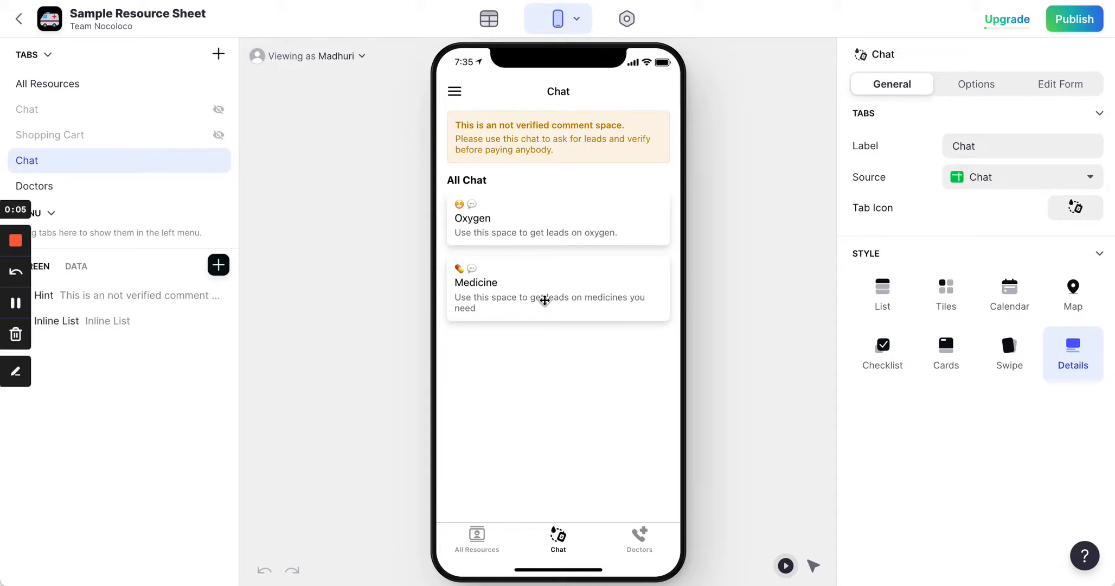
{"action": "mouse_move", "coordinate": [602, 236]}
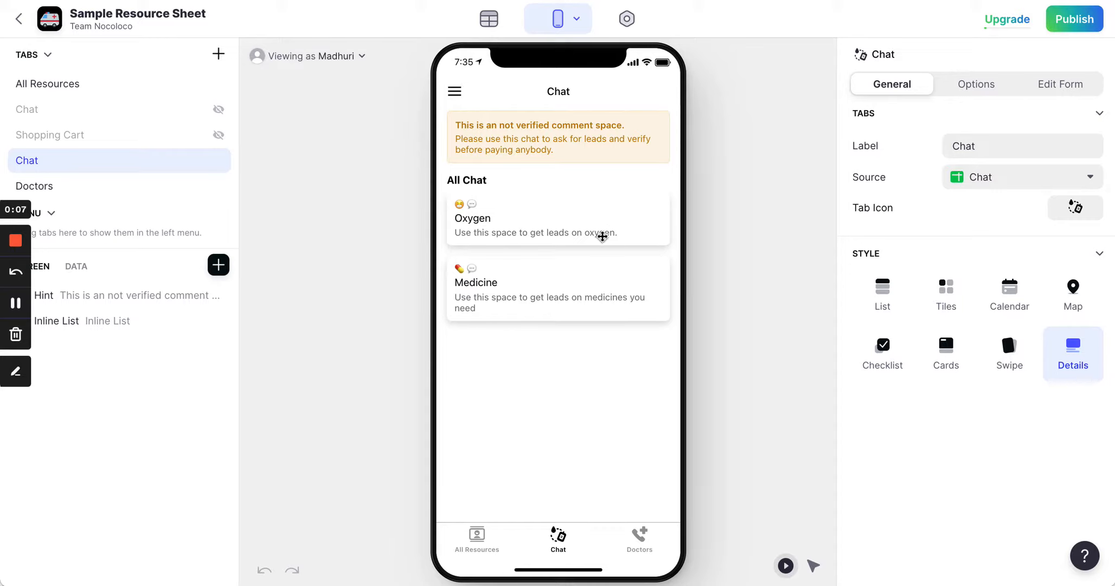
{"action": "mouse_move", "coordinate": [483, 232]}
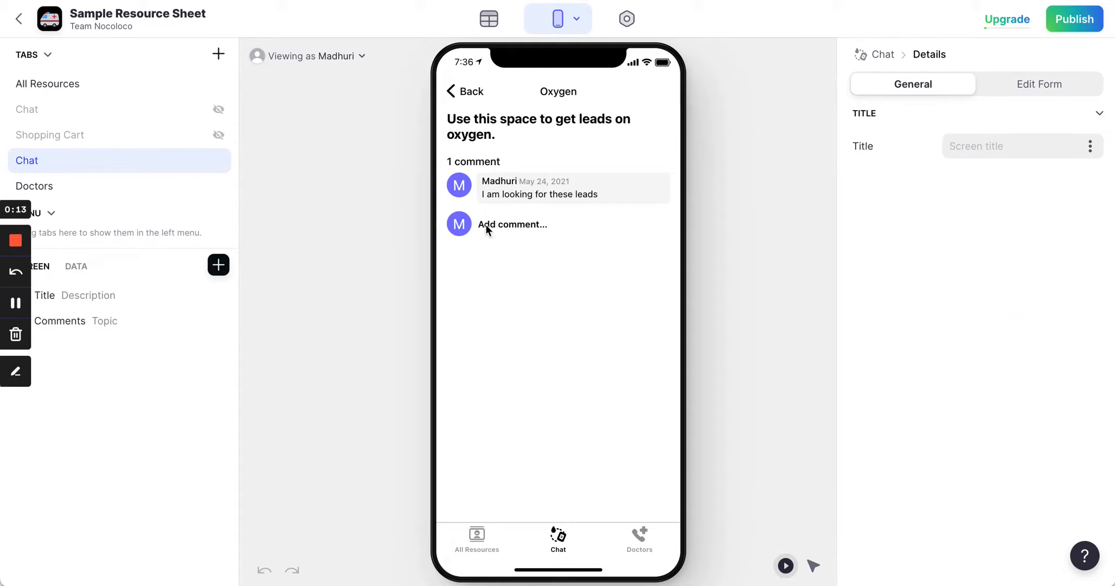
{"action": "mouse_move", "coordinate": [539, 249]}
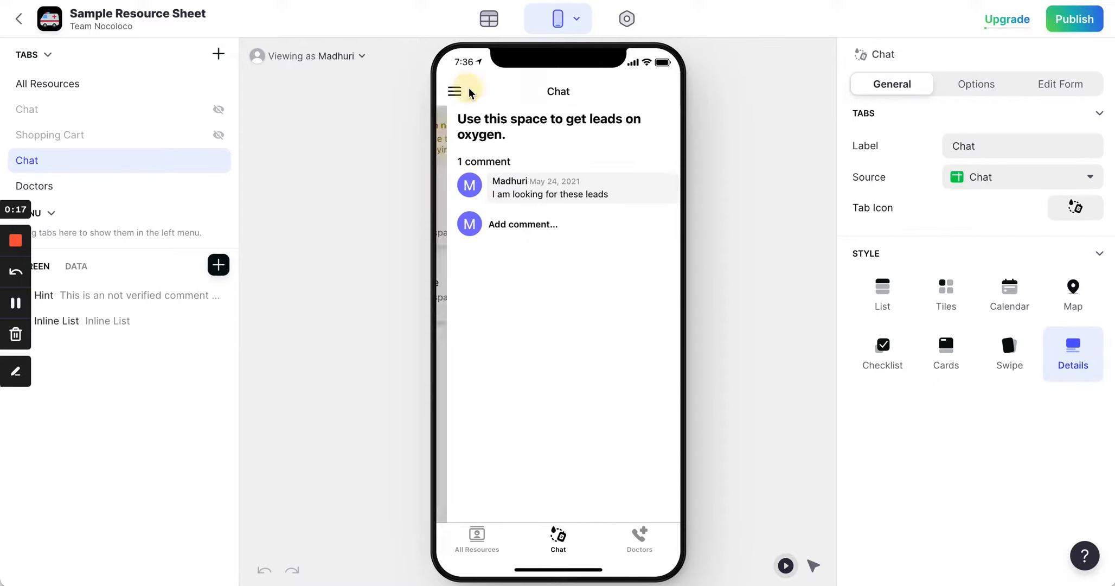
Step: Go back from the Oxygen topic to the Chat tab list in the preview
{"action": "left_click", "coordinate": [455, 91]}
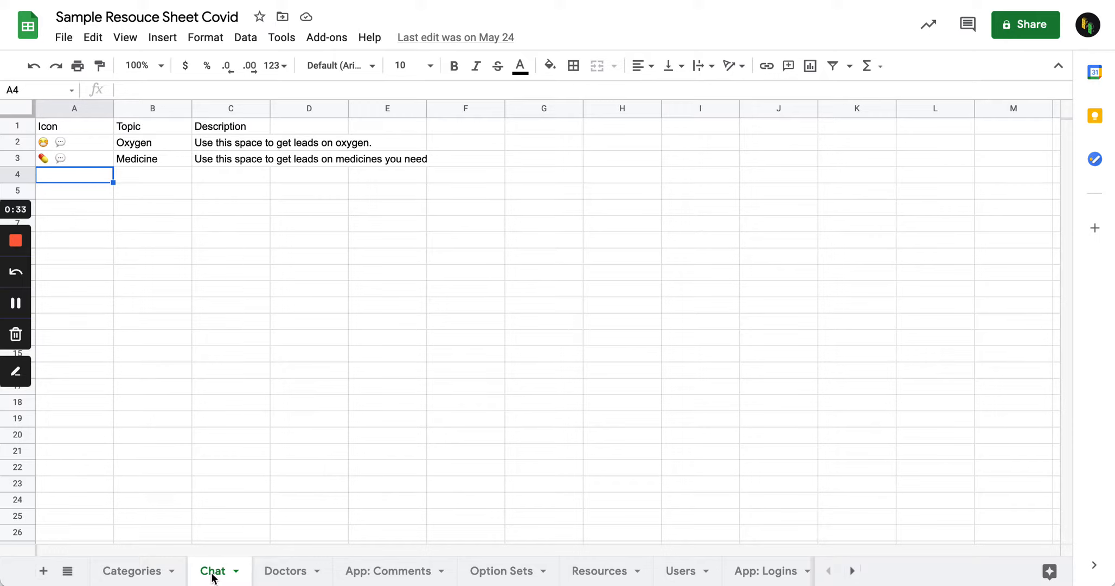
{"action": "left_click", "coordinate": [74, 126]}
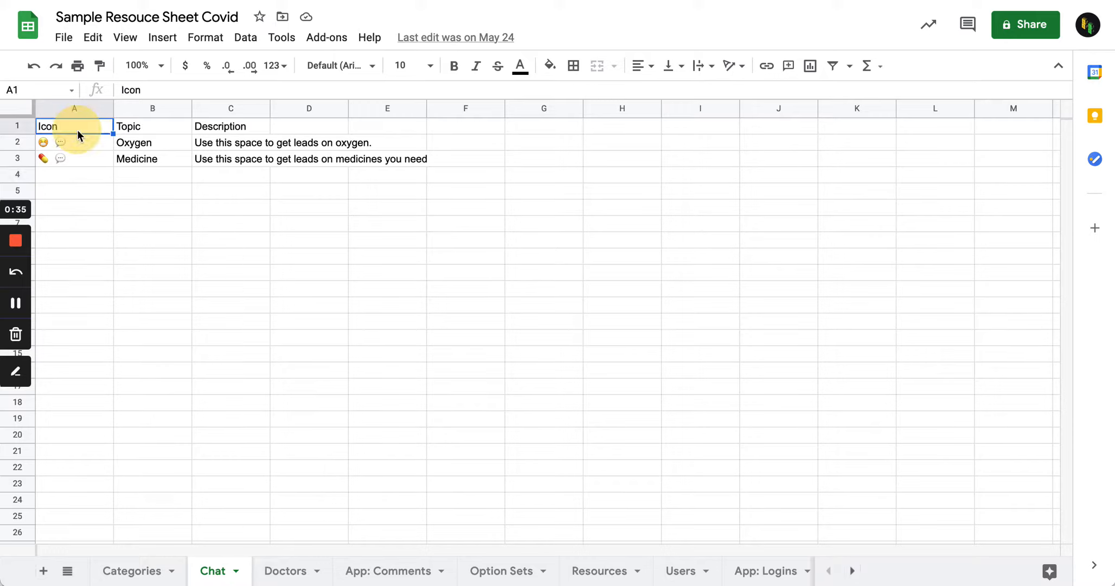
{"action": "left_click", "coordinate": [74, 158]}
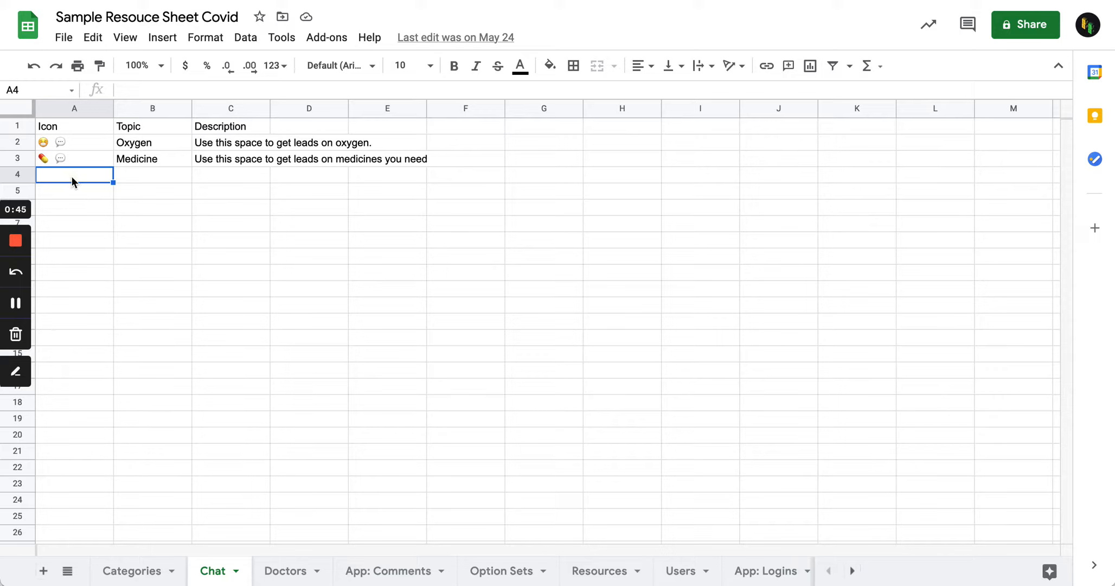
{"action": "mouse_move", "coordinate": [75, 175]}
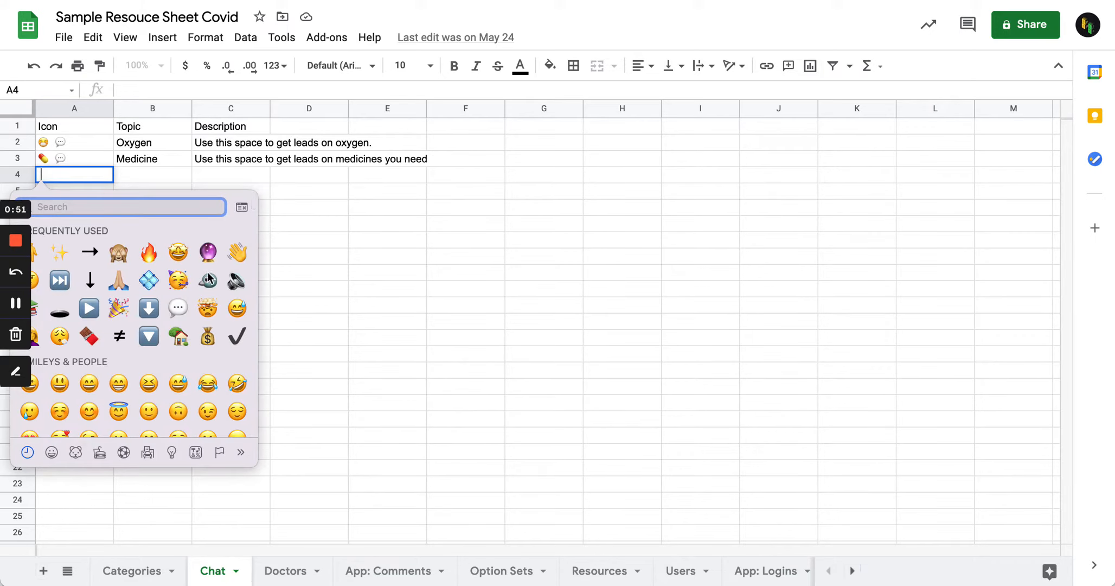
{"action": "mouse_move", "coordinate": [120, 303]}
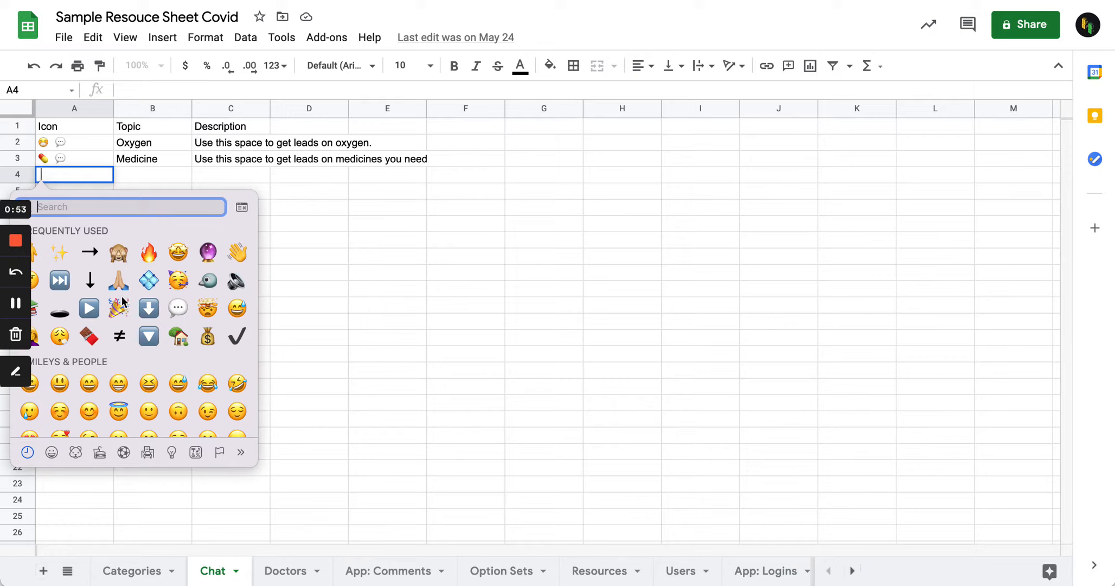
{"action": "mouse_move", "coordinate": [118, 308]}
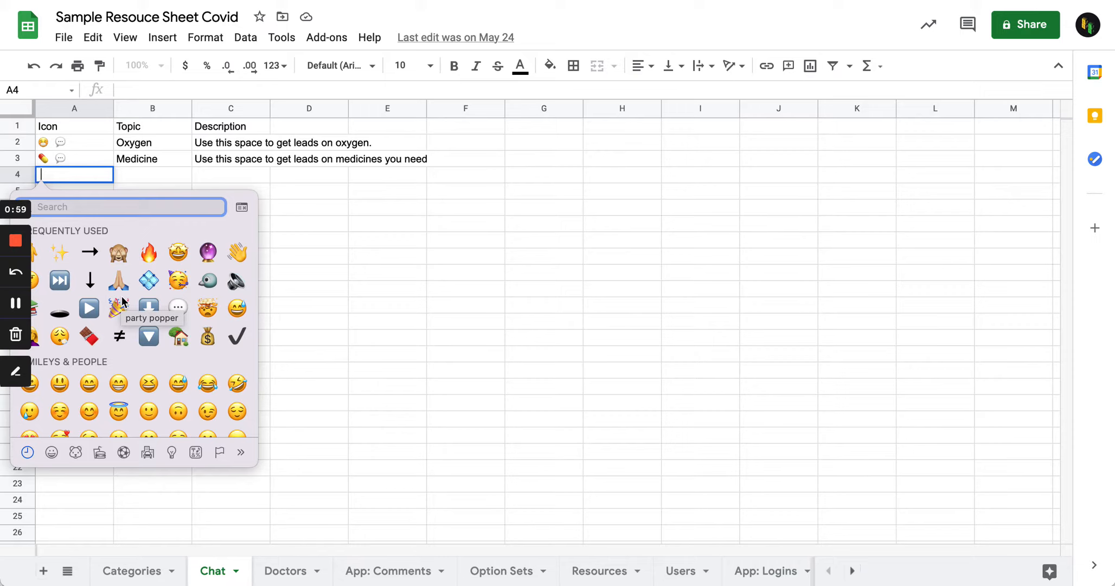
Step: Insert a blood-drop emoji then a speech-bubble emoji into cell A4 via the picker
{"action": "type", "text": "blood"}
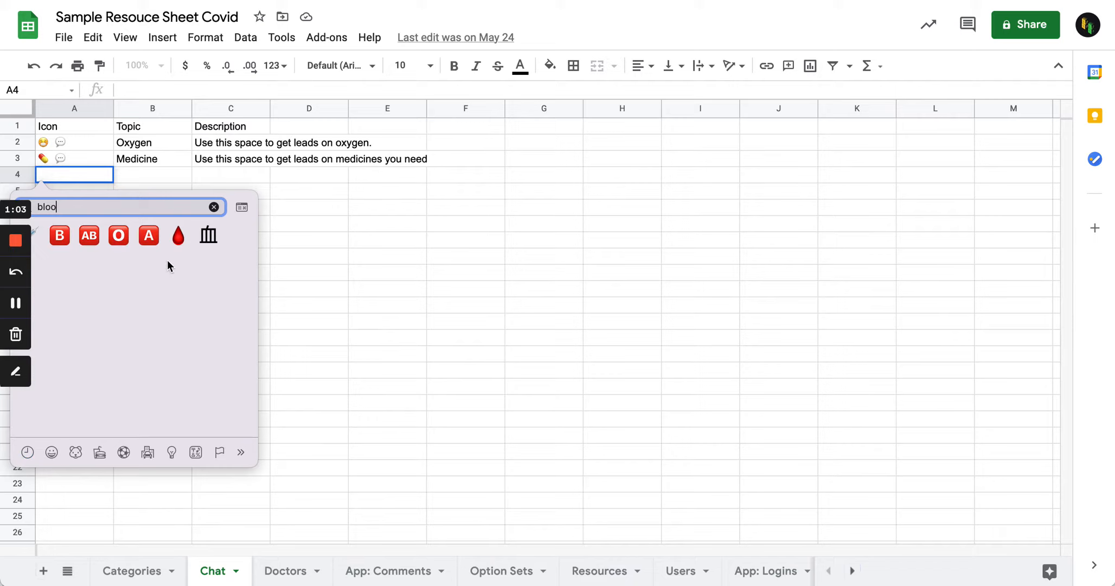
{"action": "left_click", "coordinate": [178, 236]}
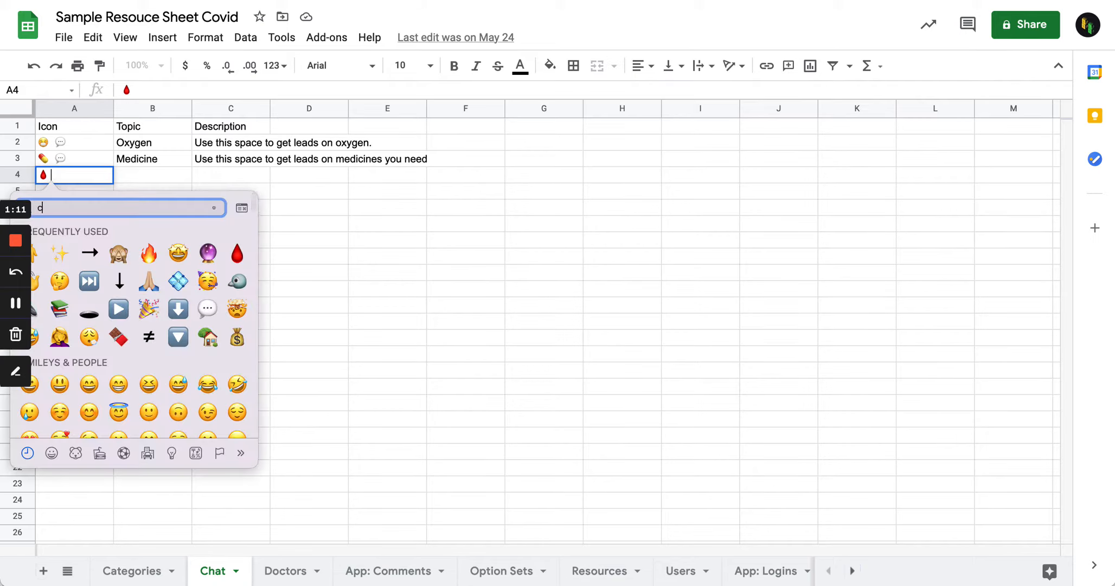
{"action": "type", "text": "cha"}
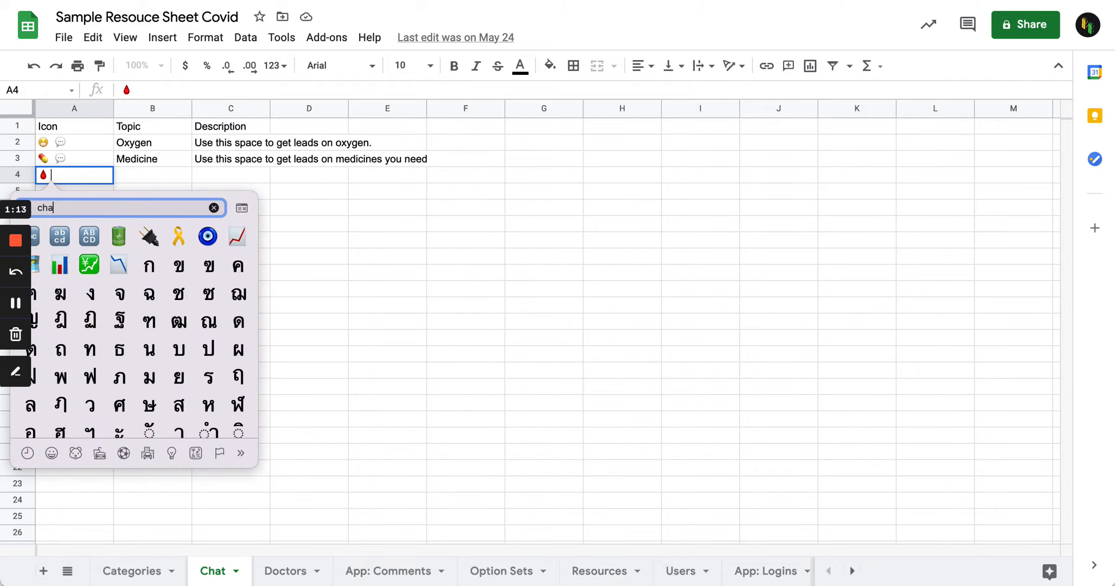
{"action": "type", "text": "t"}
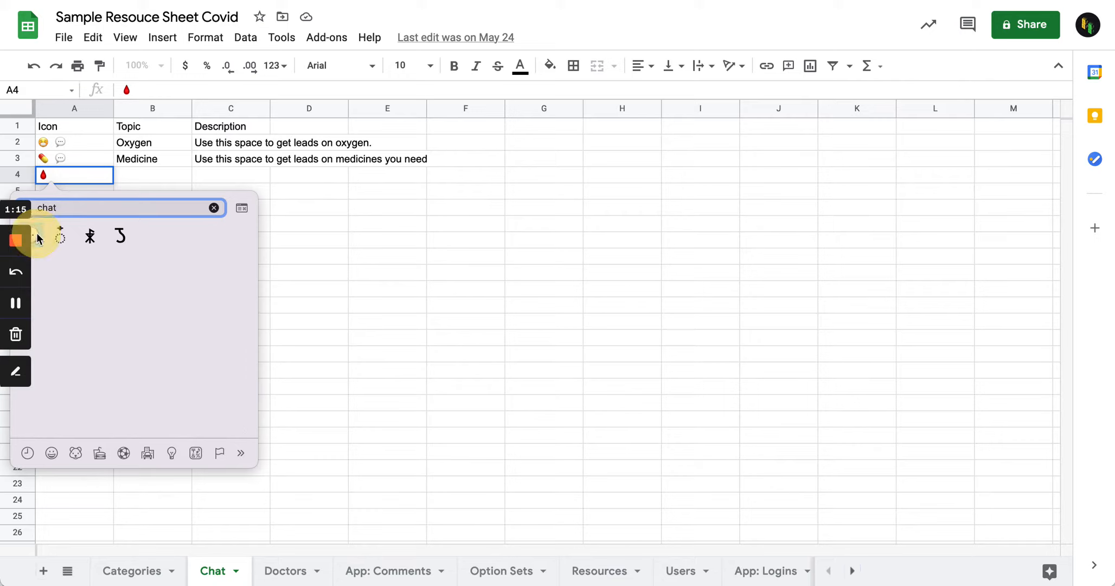
{"action": "left_click", "coordinate": [60, 236]}
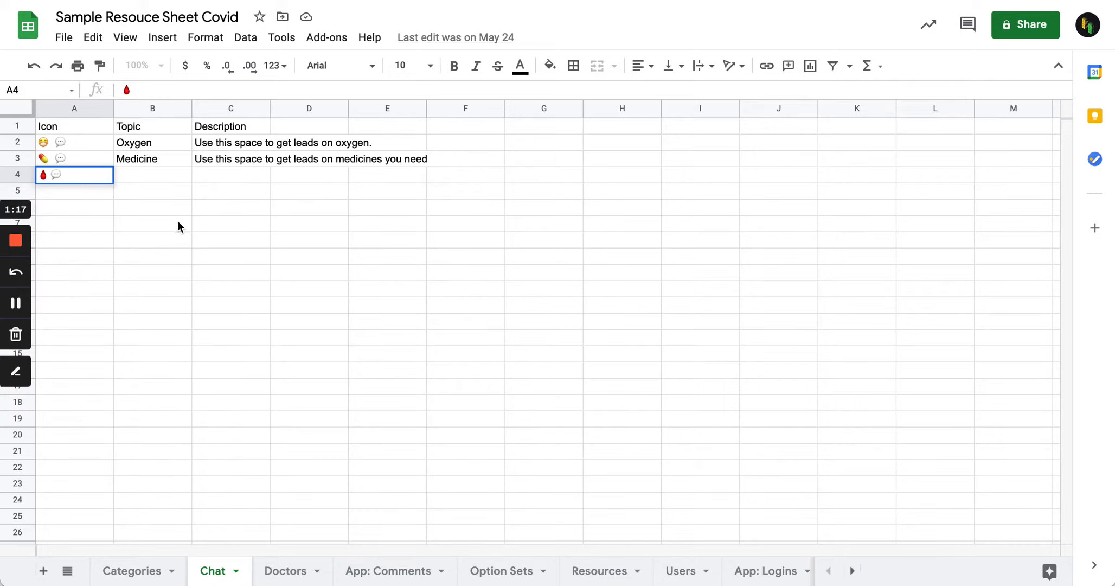
Step: Fill row 4 with topic Blood and description 'Use this space to get leads on Blood Donation'
{"action": "type", "text": "Blood"}
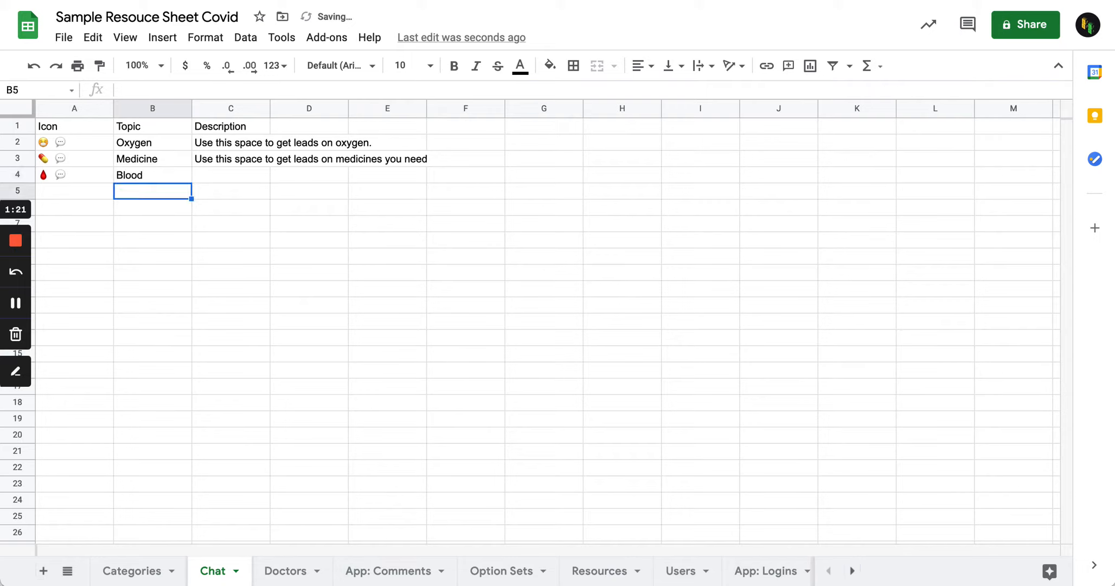
{"action": "left_click", "coordinate": [230, 175]}
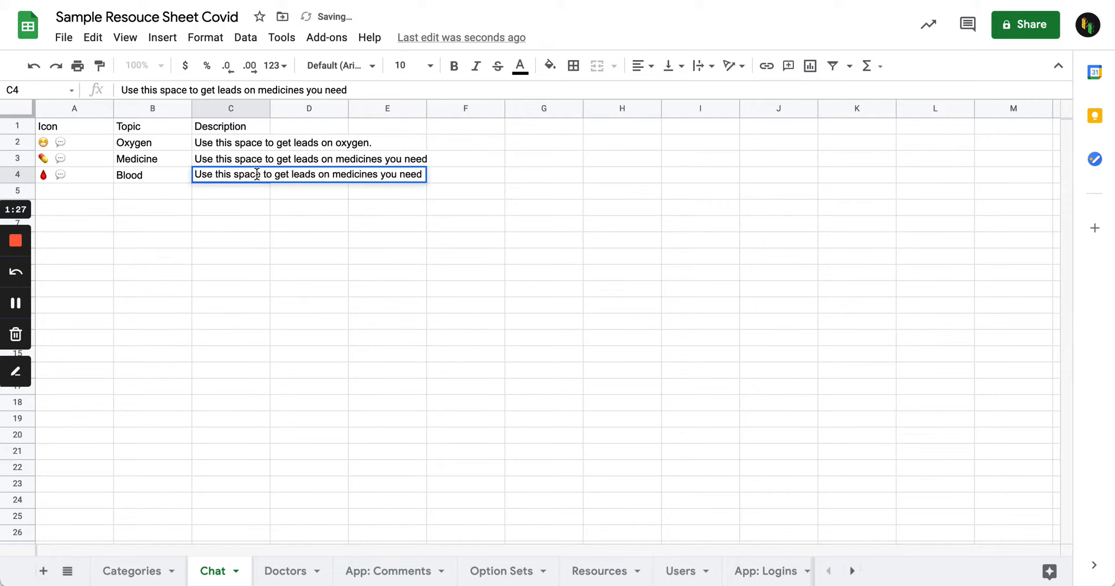
{"action": "type", "text": "B"}
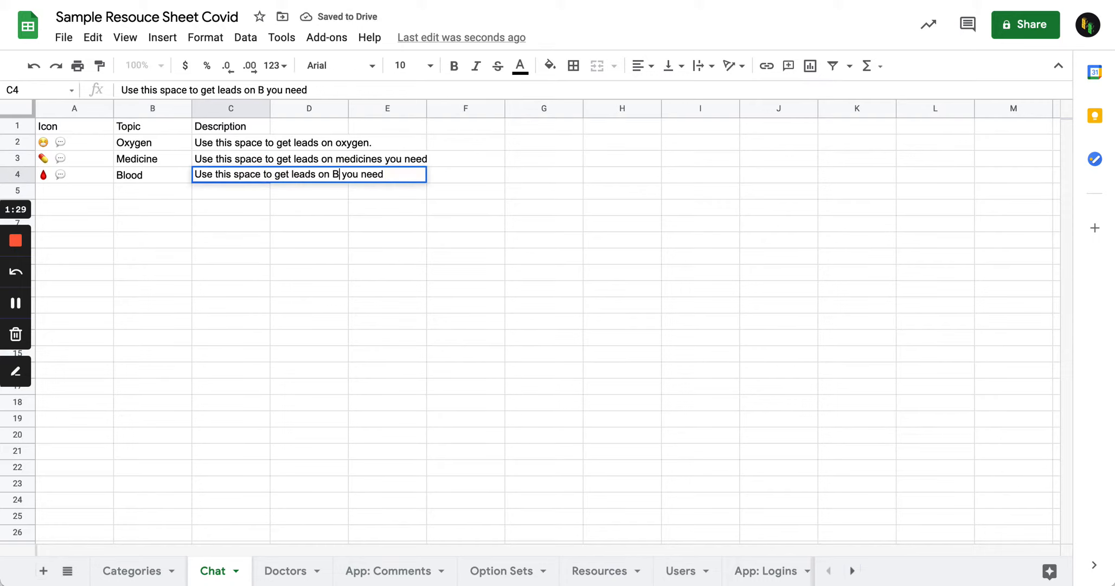
{"action": "type", "text": "lood"}
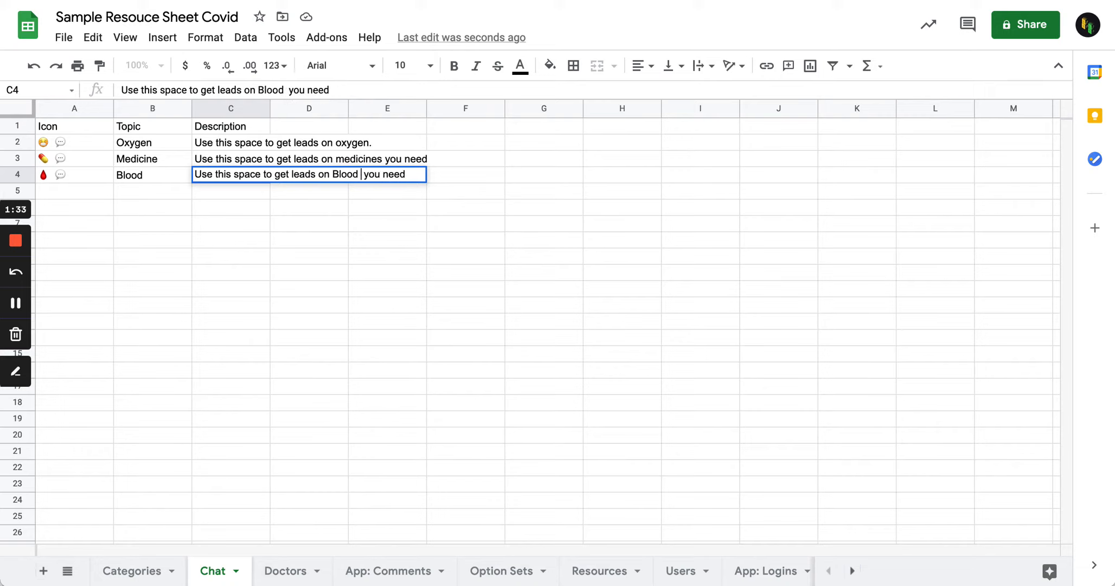
{"action": "type", "text": "Donation"}
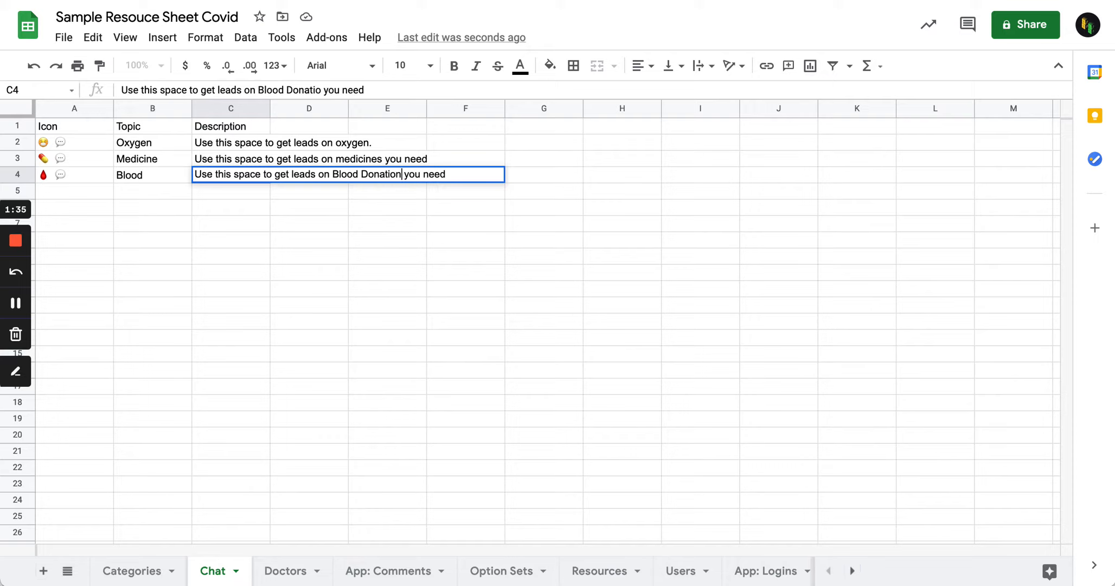
{"action": "key", "text": "Backspace"}
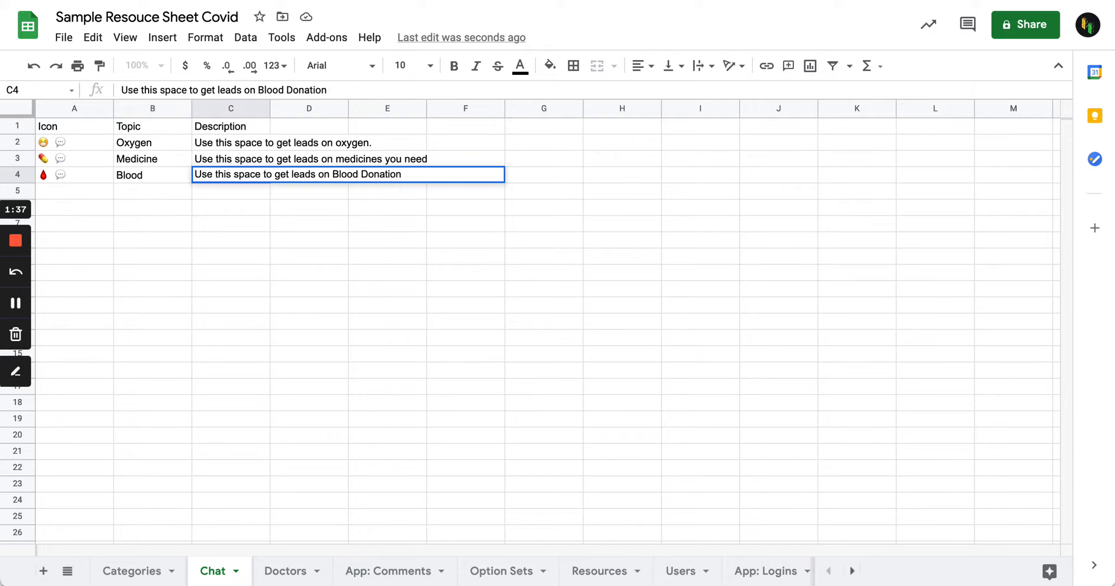
{"action": "left_click", "coordinate": [465, 223]}
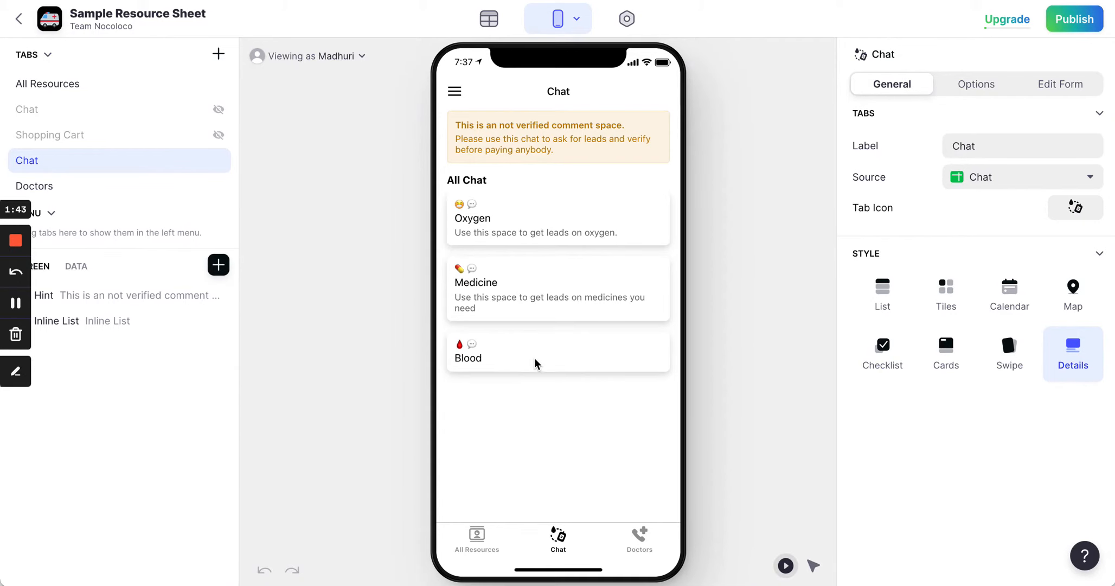
{"action": "mouse_move", "coordinate": [516, 339]}
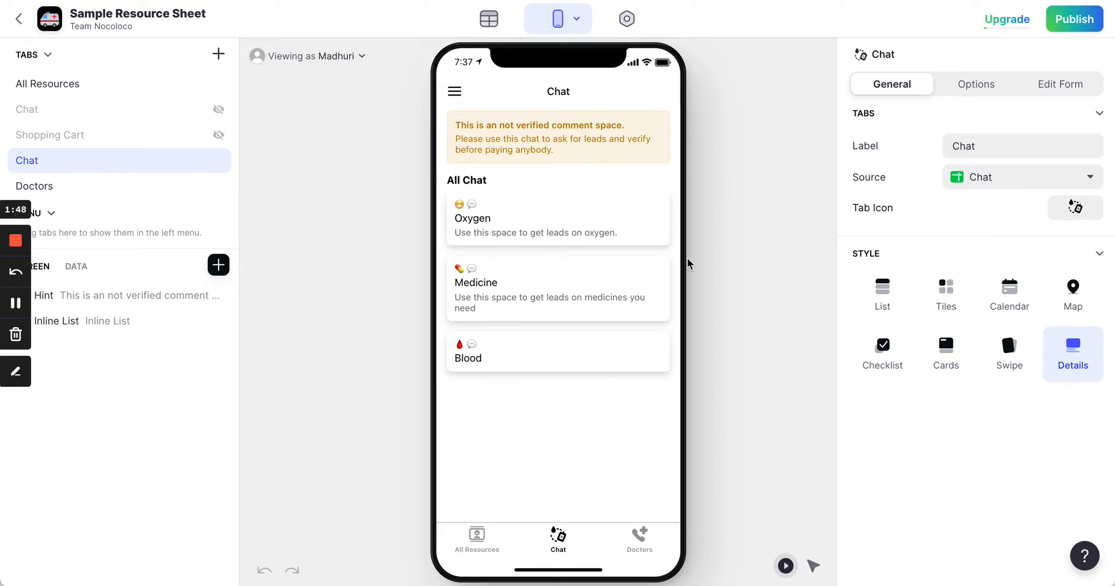
{"action": "mouse_move", "coordinate": [530, 395]}
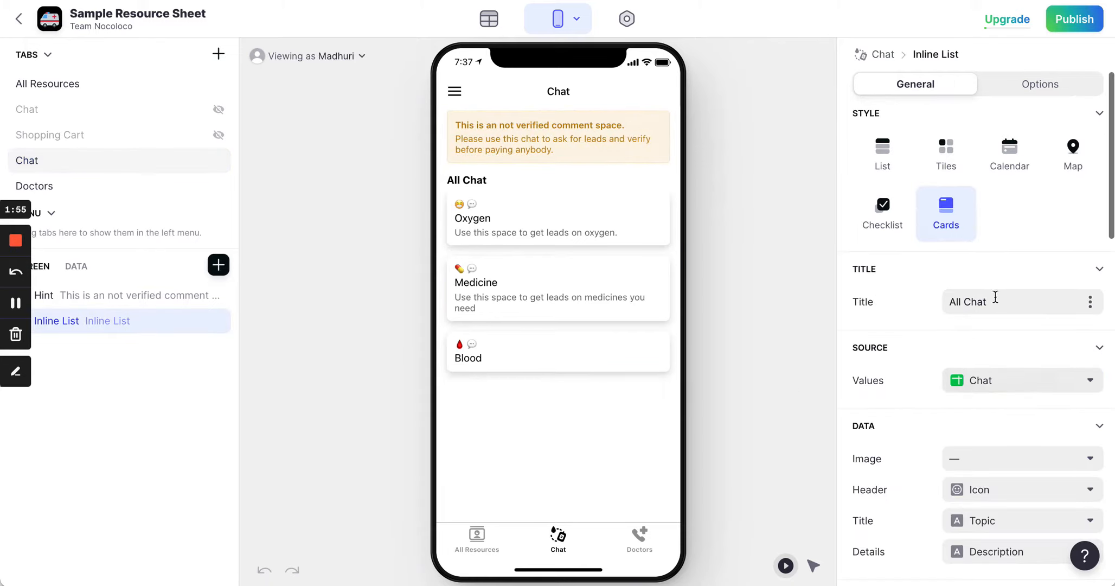
Step: Scroll the Inline List settings to review its Cards layout and Chat row fields
{"action": "scroll", "scroll_direction": "down", "scroll_amount": 3}
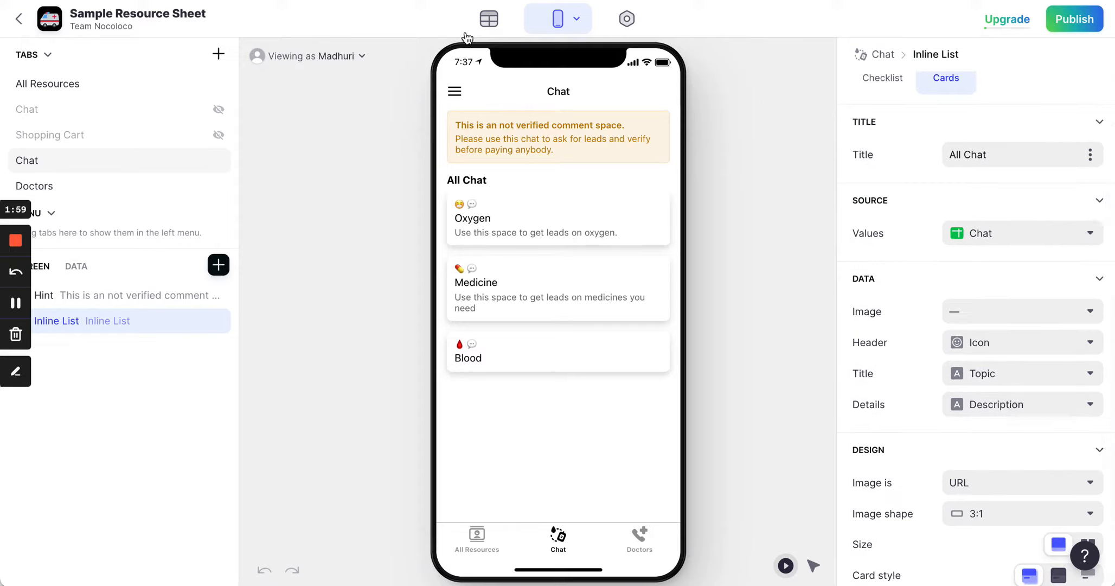
{"action": "mouse_move", "coordinate": [631, 435]}
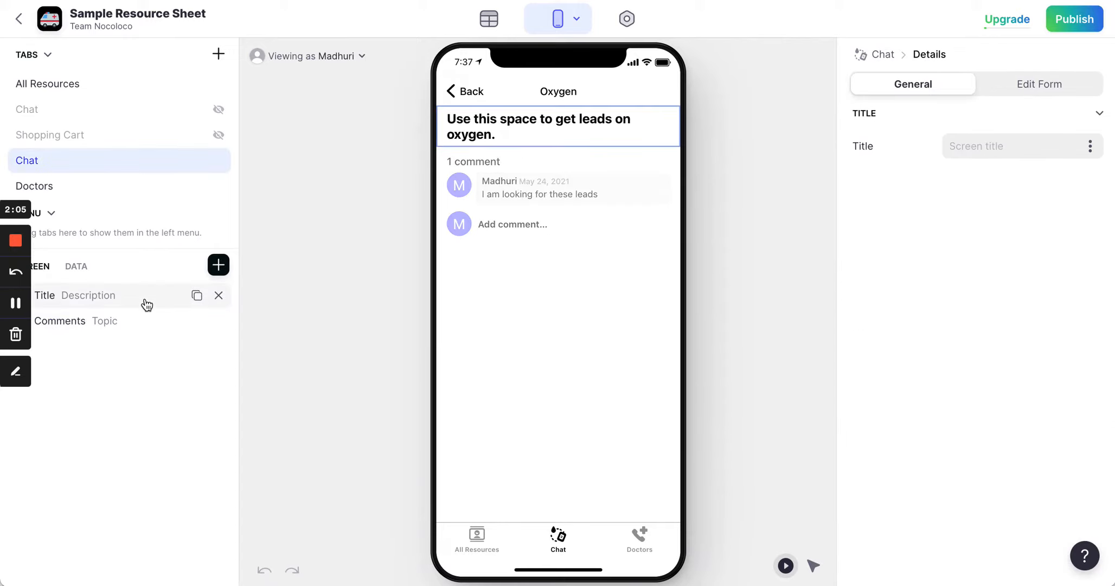
{"action": "mouse_move", "coordinate": [161, 311]}
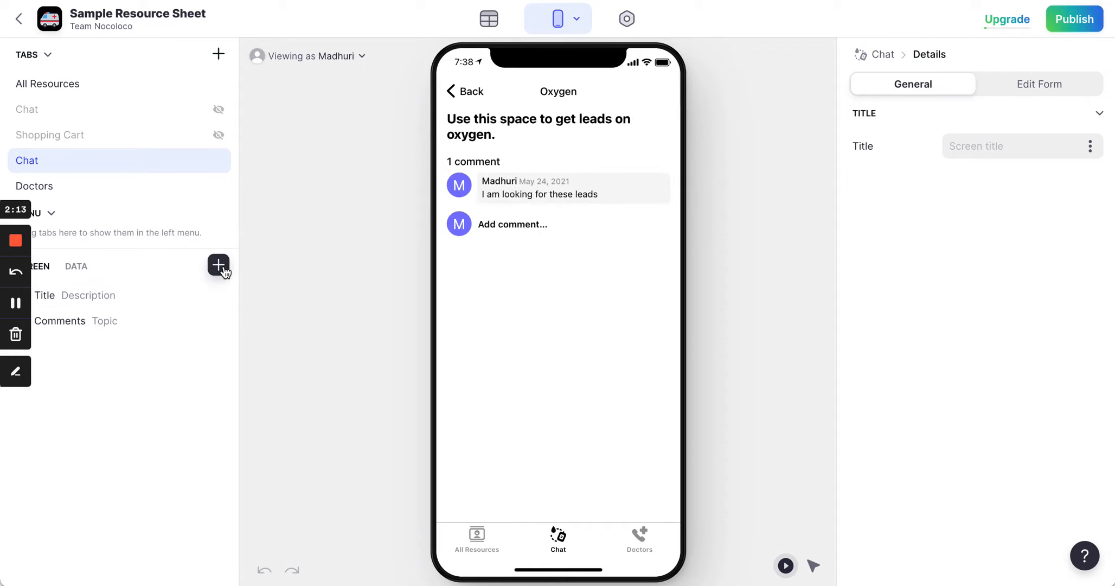
Step: Bring up the component insertion panel on the Oxygen detail screen
{"action": "left_click", "coordinate": [218, 266]}
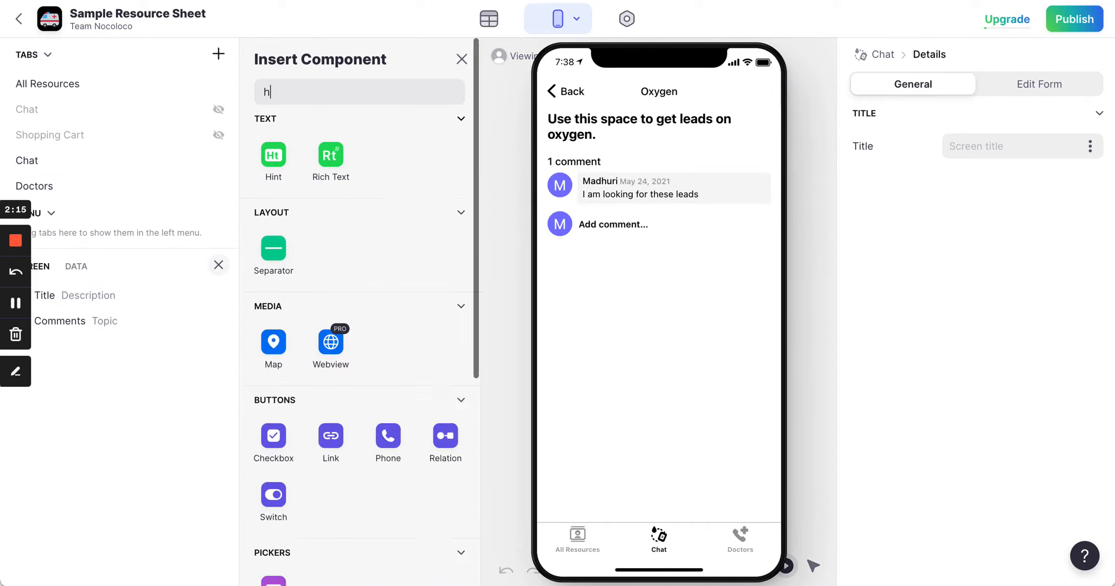
Step: Add a Hint component above the description title and give it a Warning mood
{"action": "left_click", "coordinate": [274, 155]}
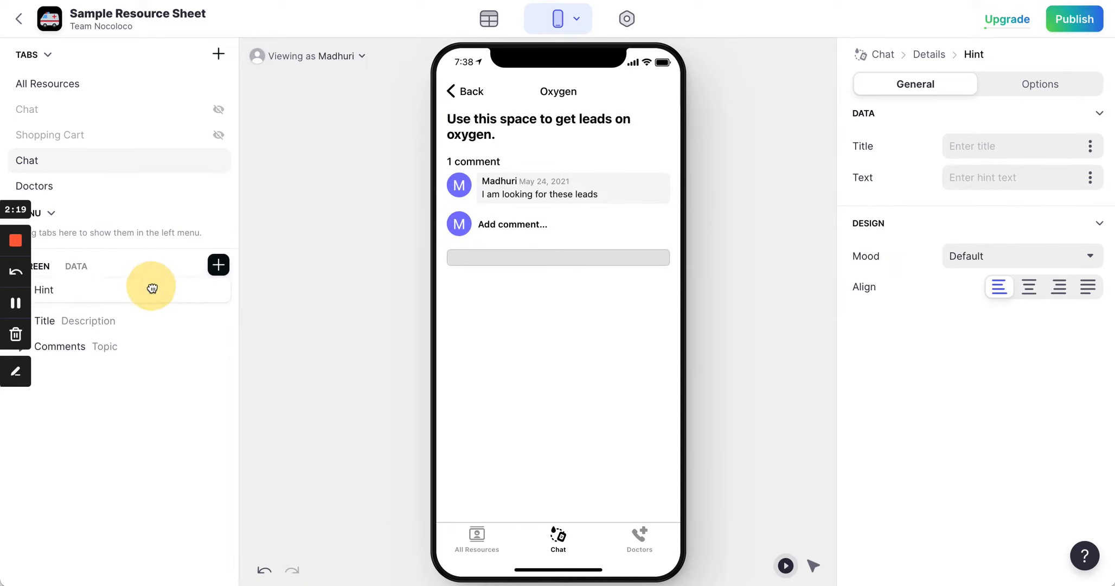
{"action": "left_click", "coordinate": [43, 289]}
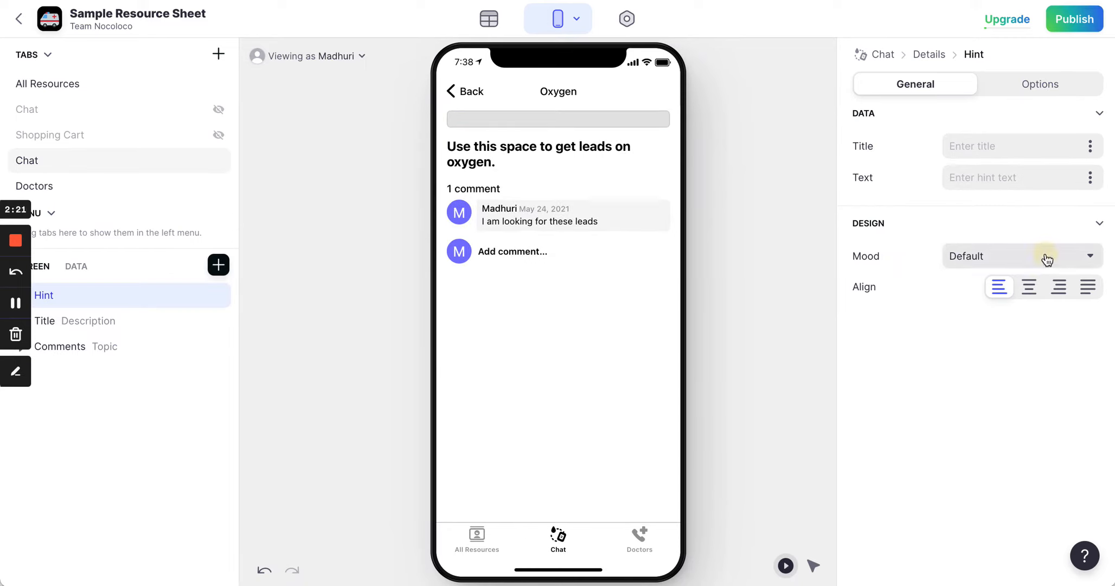
{"action": "left_click", "coordinate": [1022, 256]}
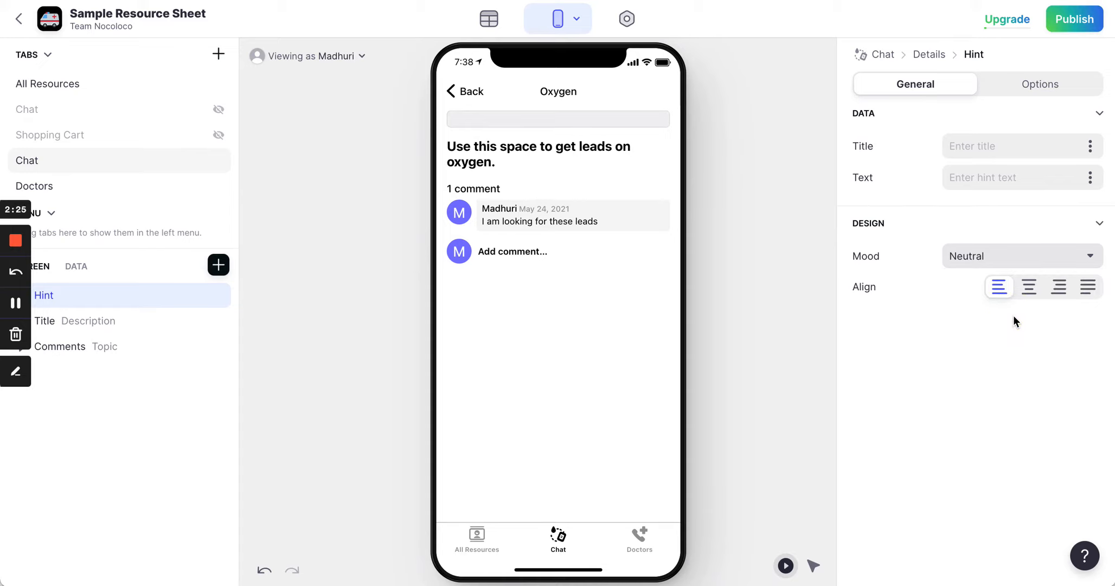
{"action": "left_click", "coordinate": [1017, 256]}
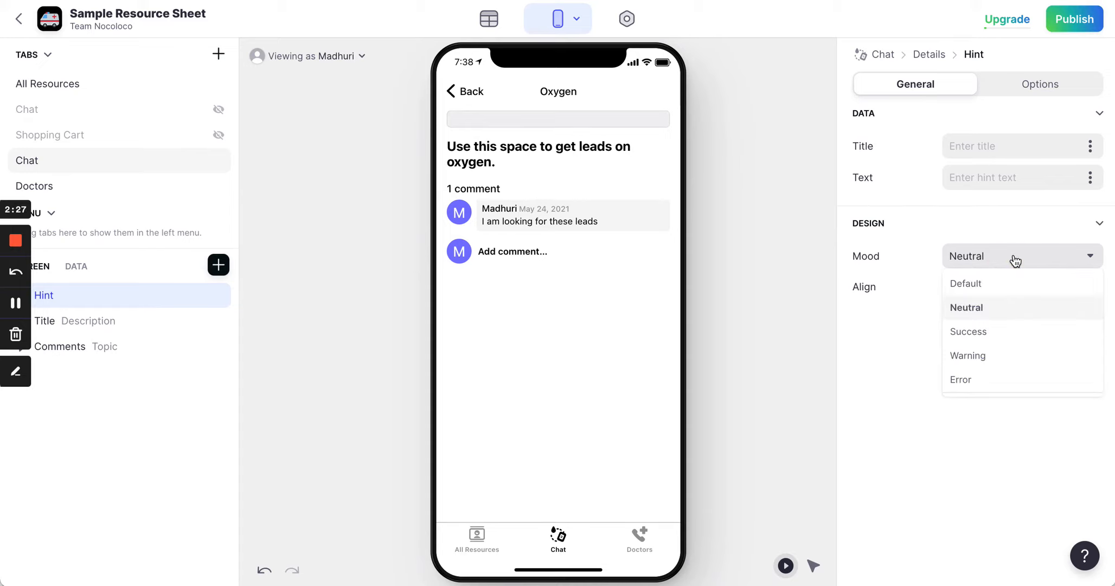
{"action": "left_click", "coordinate": [968, 355]}
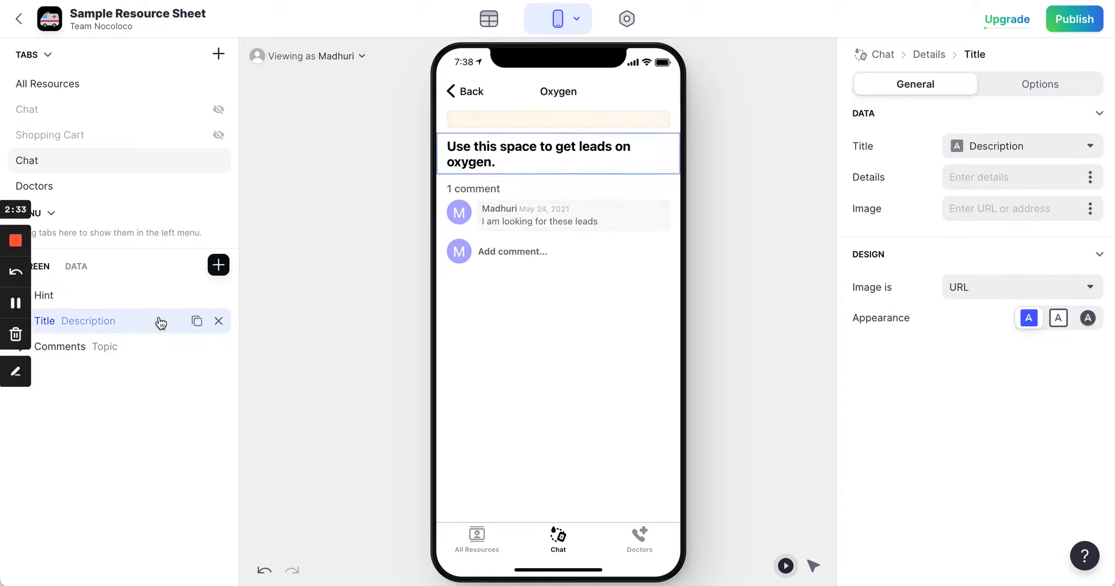
{"action": "mouse_move", "coordinate": [121, 308]}
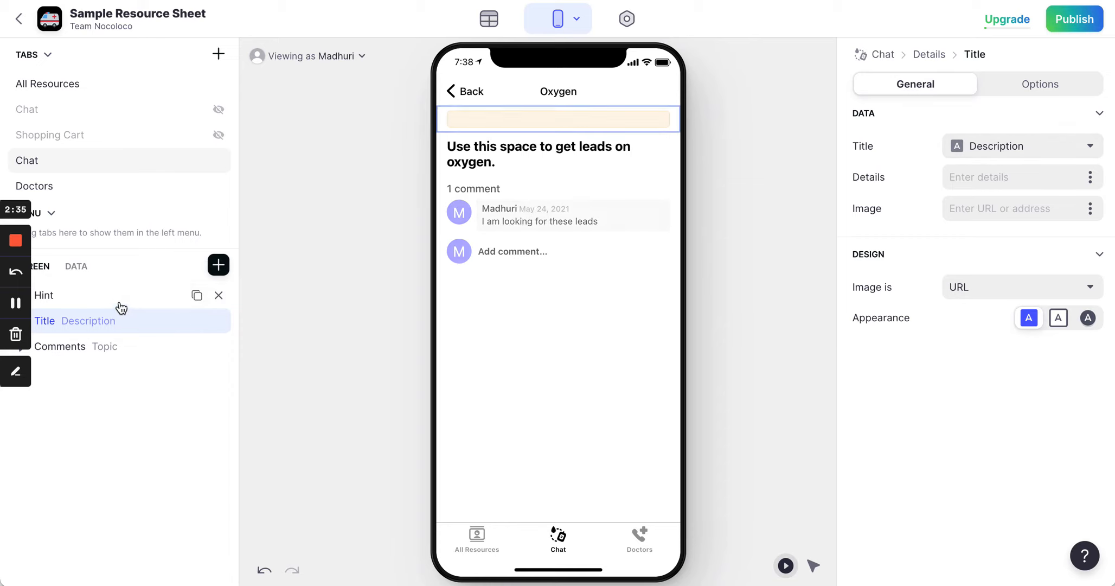
Step: Show the topic Description as the hint's title
{"action": "left_click", "coordinate": [44, 295]}
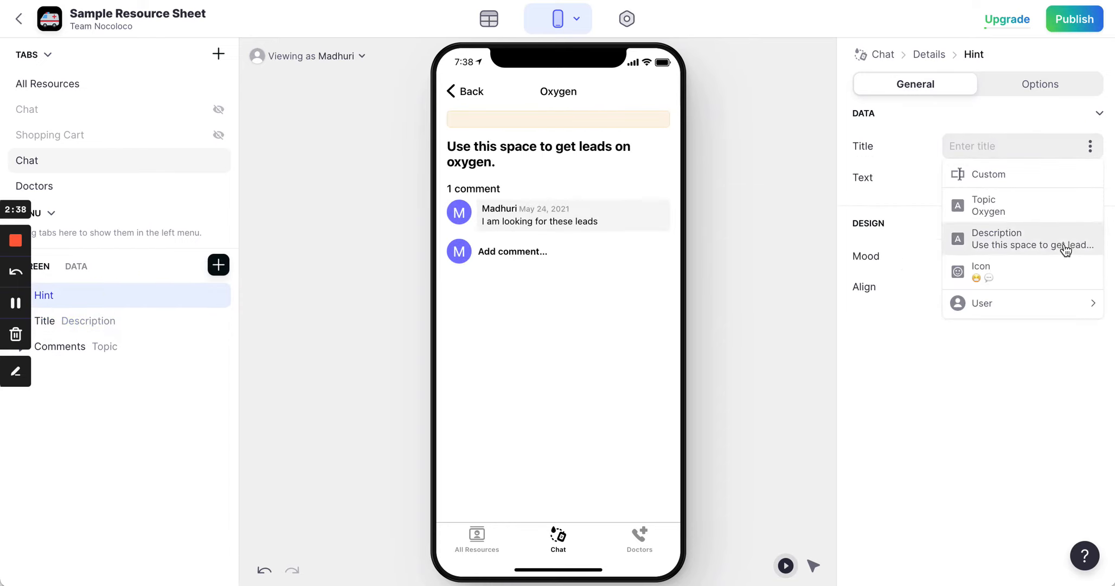
{"action": "left_click", "coordinate": [997, 238]}
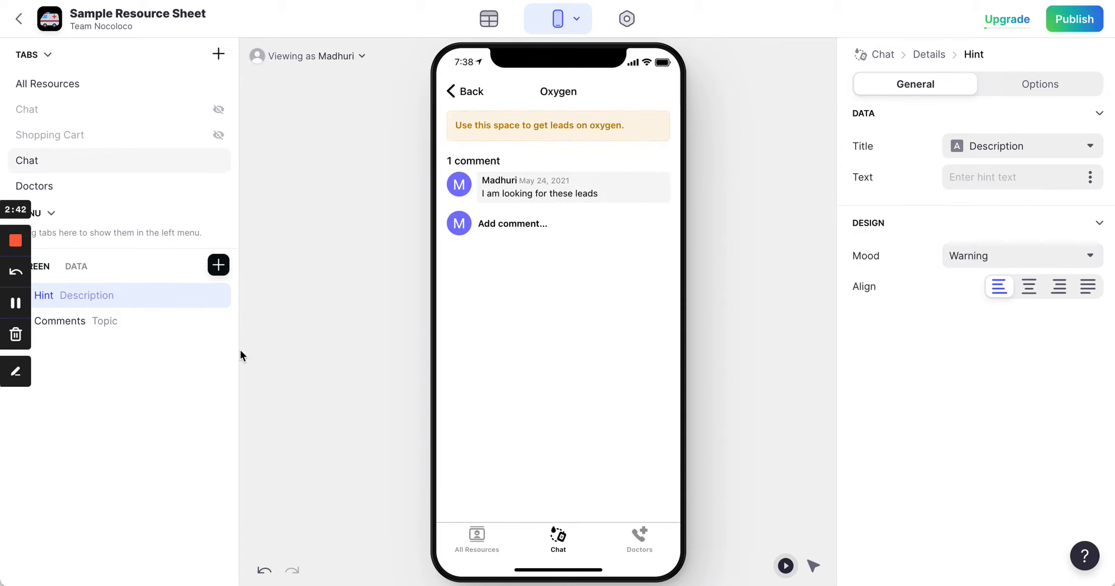
{"action": "mouse_move", "coordinate": [134, 326]}
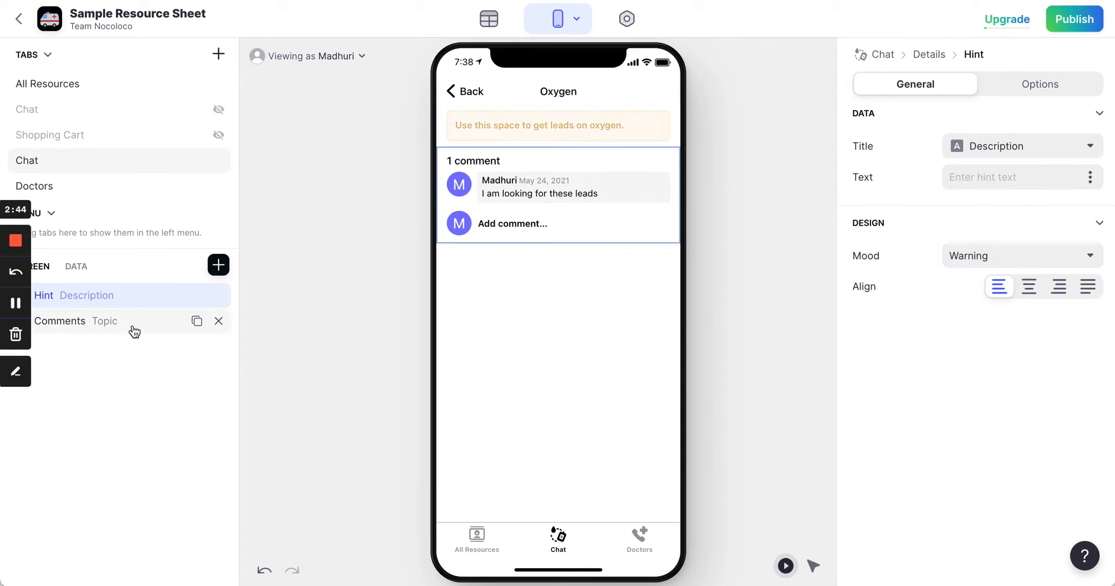
{"action": "left_click", "coordinate": [61, 321]}
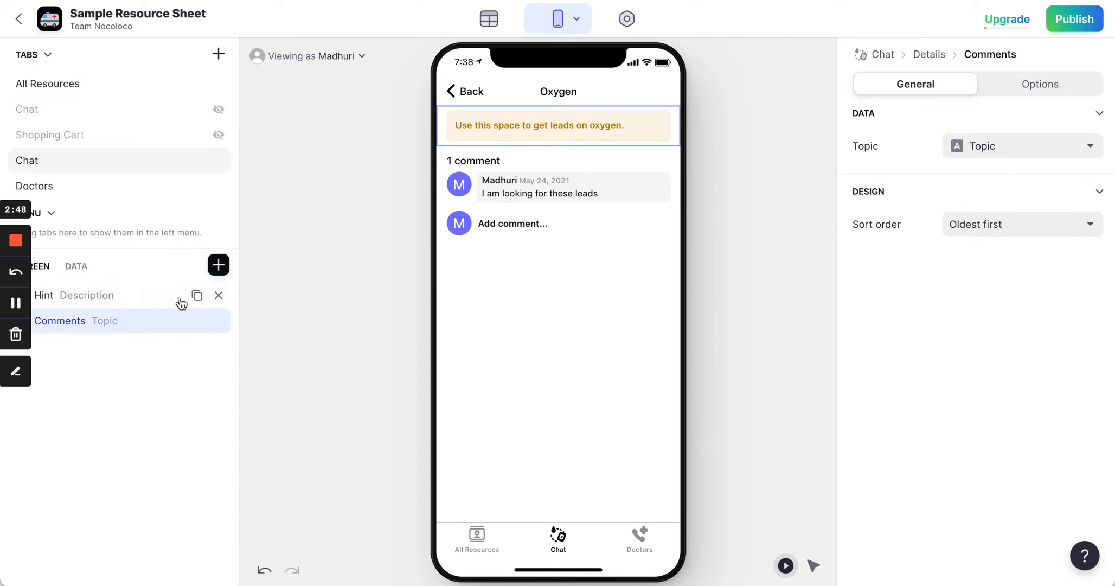
{"action": "left_click", "coordinate": [218, 265]}
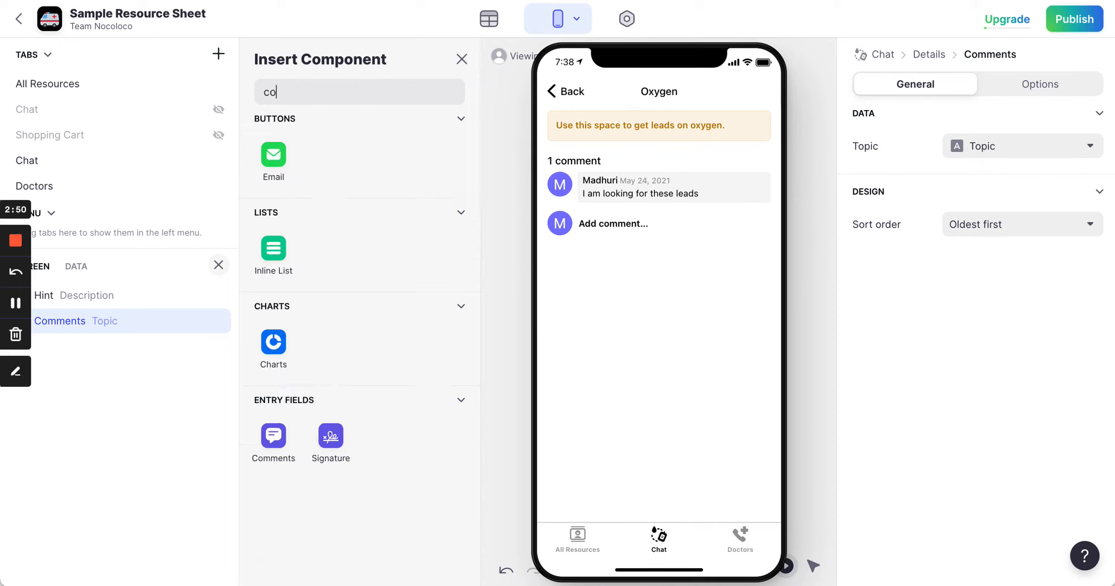
{"action": "type", "text": "m"}
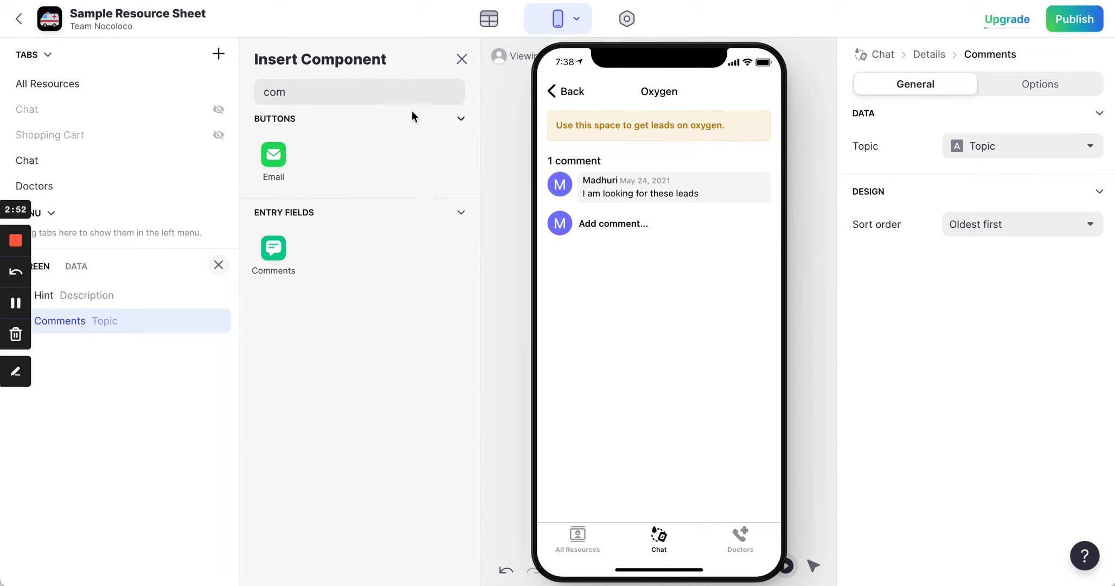
{"action": "left_click", "coordinate": [461, 59]}
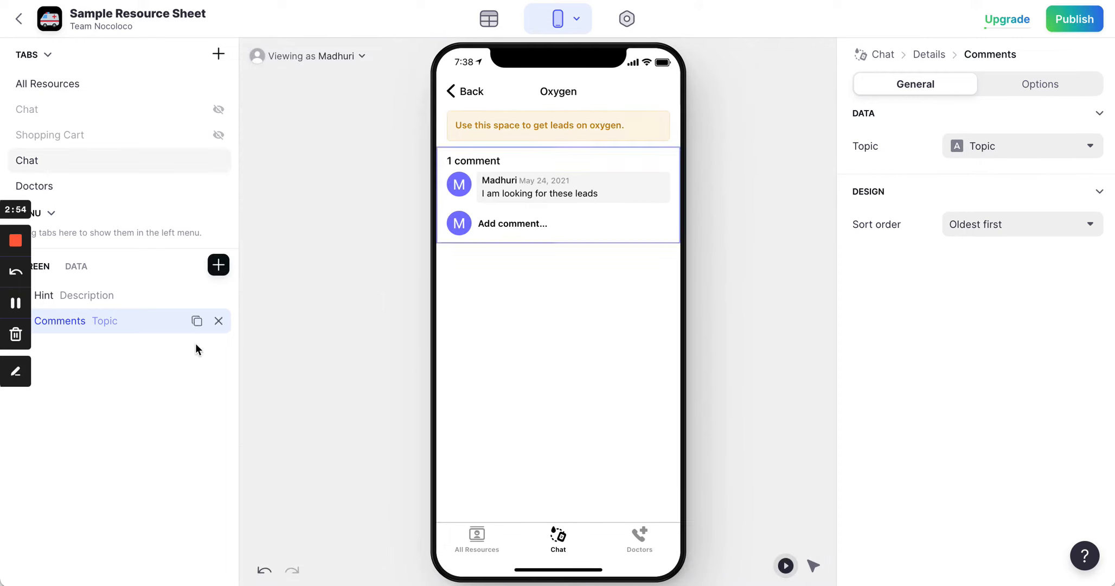
{"action": "mouse_move", "coordinate": [1051, 172]}
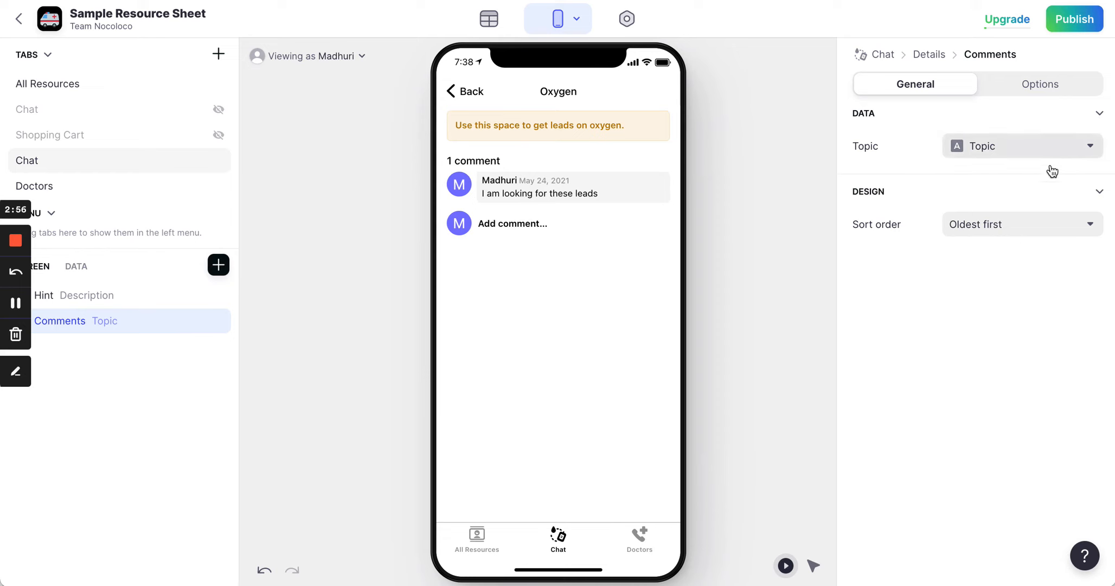
{"action": "left_click", "coordinate": [1021, 145]}
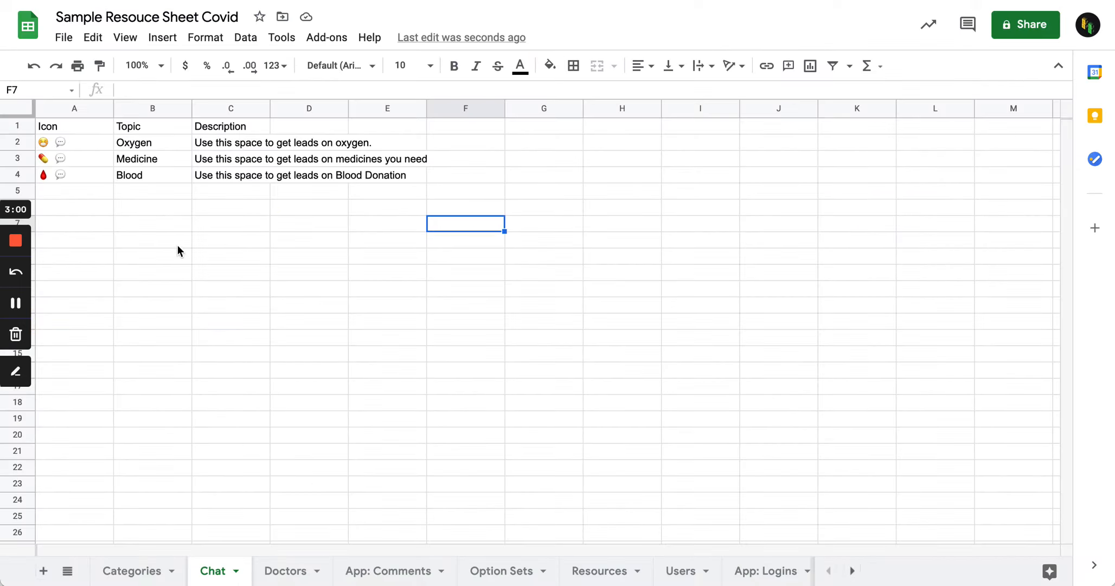
{"action": "mouse_move", "coordinate": [153, 186]}
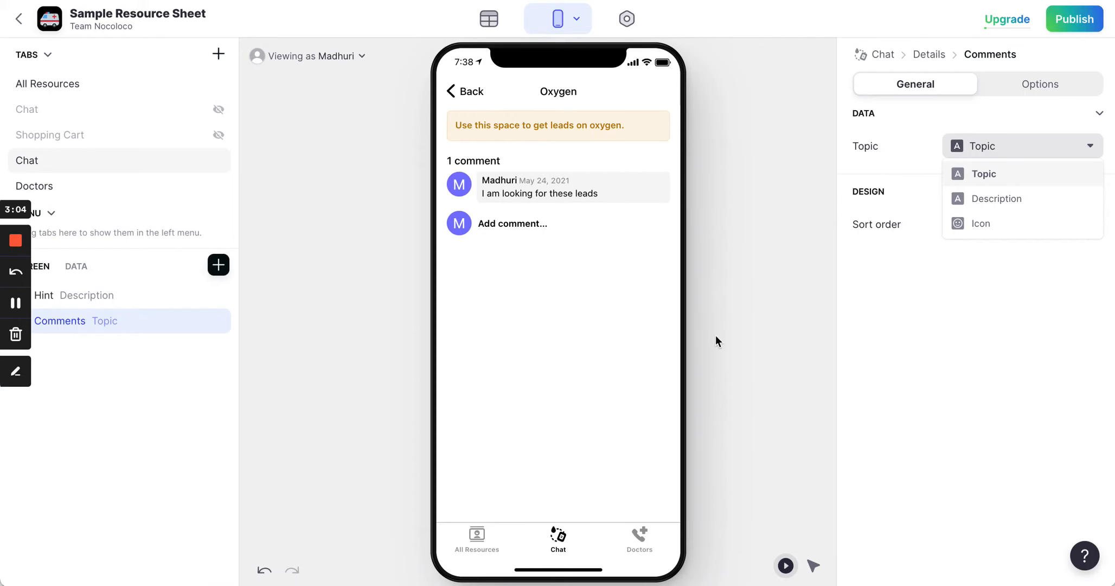
Step: Keep Topic as the comments source and sort comments Newest first
{"action": "left_click", "coordinate": [983, 173]}
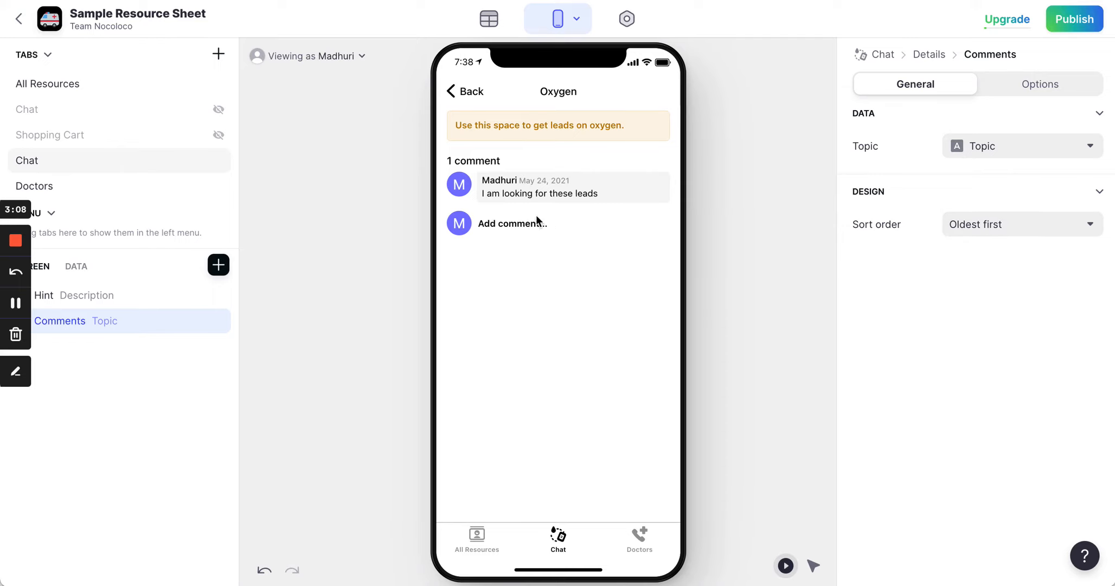
{"action": "mouse_move", "coordinate": [997, 236]}
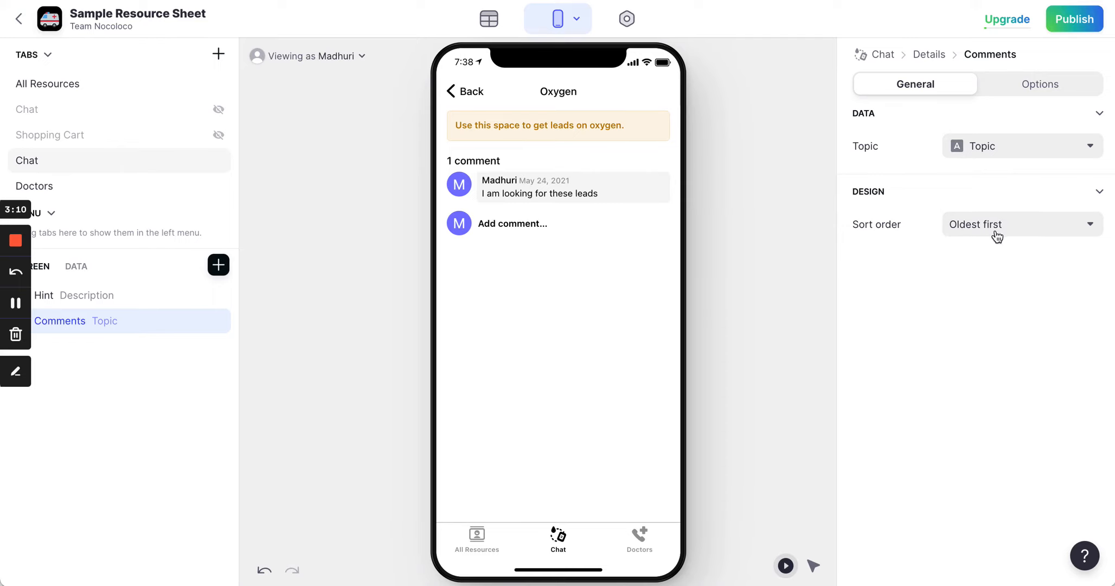
{"action": "left_click", "coordinate": [1021, 224]}
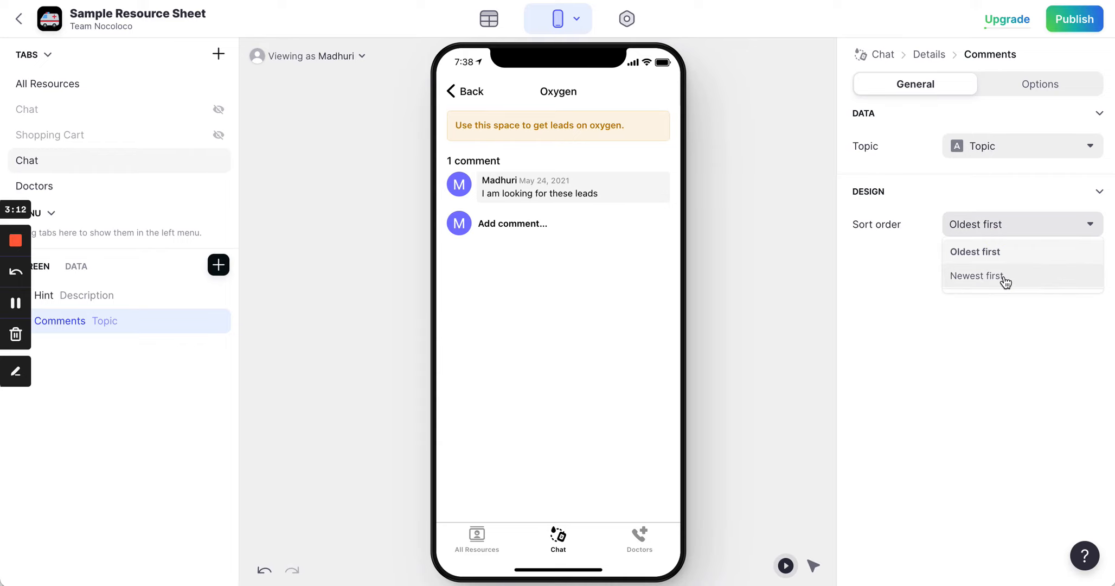
{"action": "left_click", "coordinate": [977, 275]}
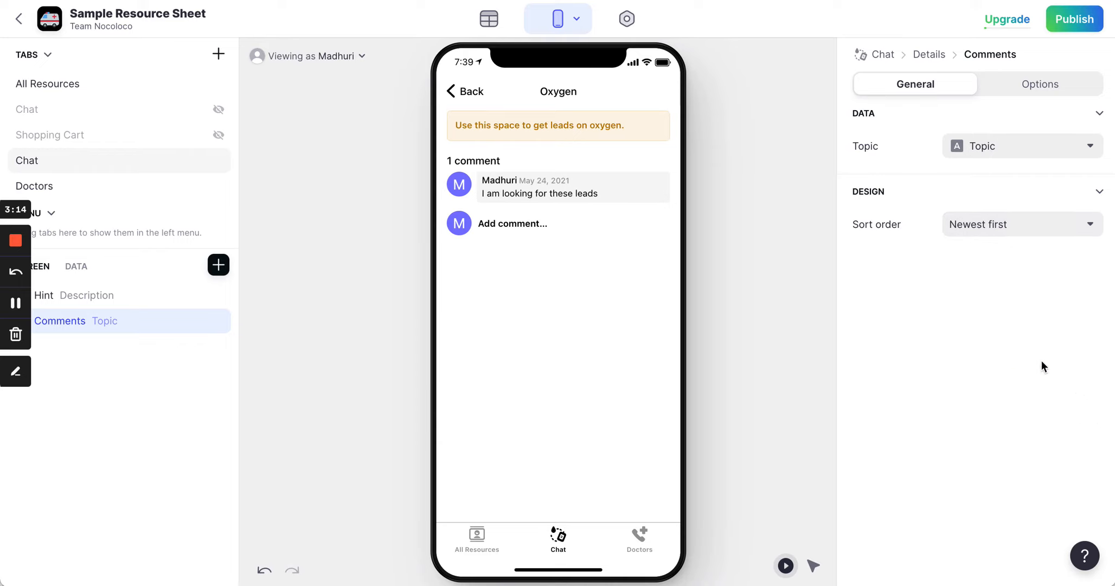
{"action": "mouse_move", "coordinate": [639, 331]}
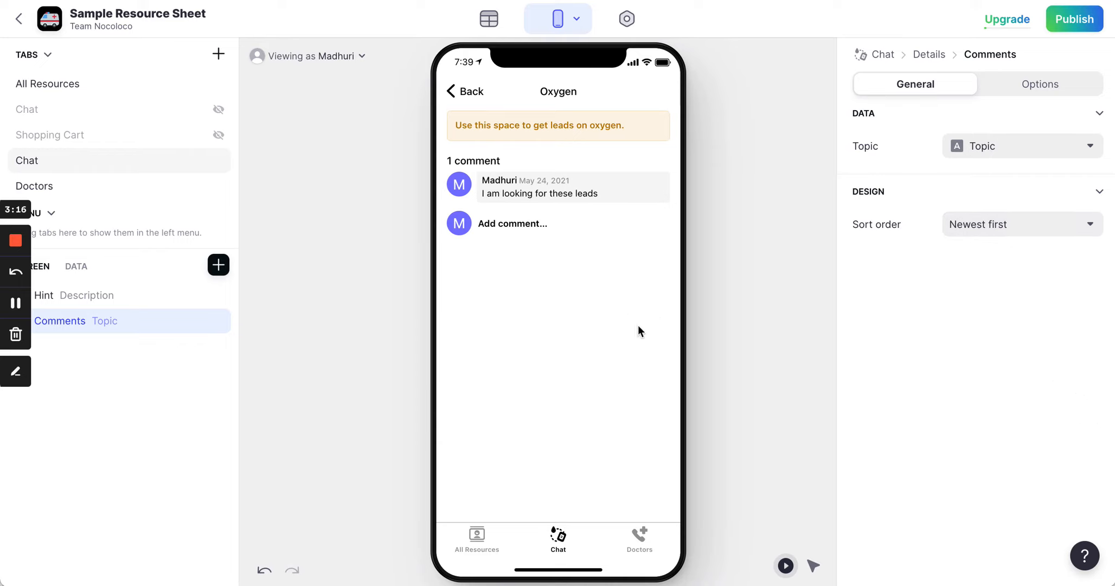
{"action": "mouse_move", "coordinate": [645, 345]}
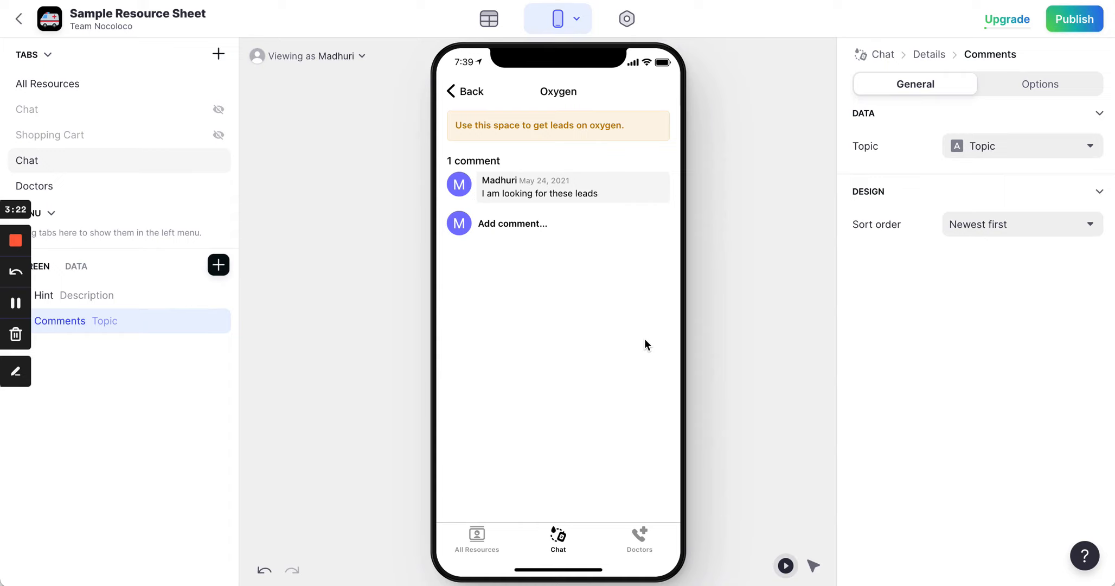
{"action": "mouse_move", "coordinate": [511, 228]}
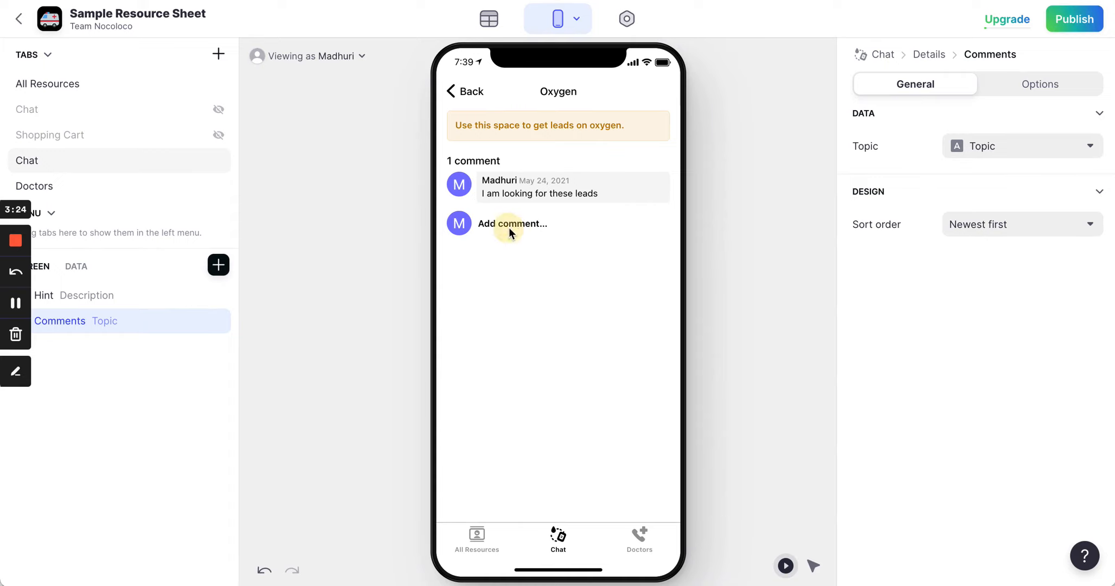
Step: Post a new comment 'Need oxygen in Dwaraka' on the Oxygen topic
{"action": "left_click", "coordinate": [511, 223]}
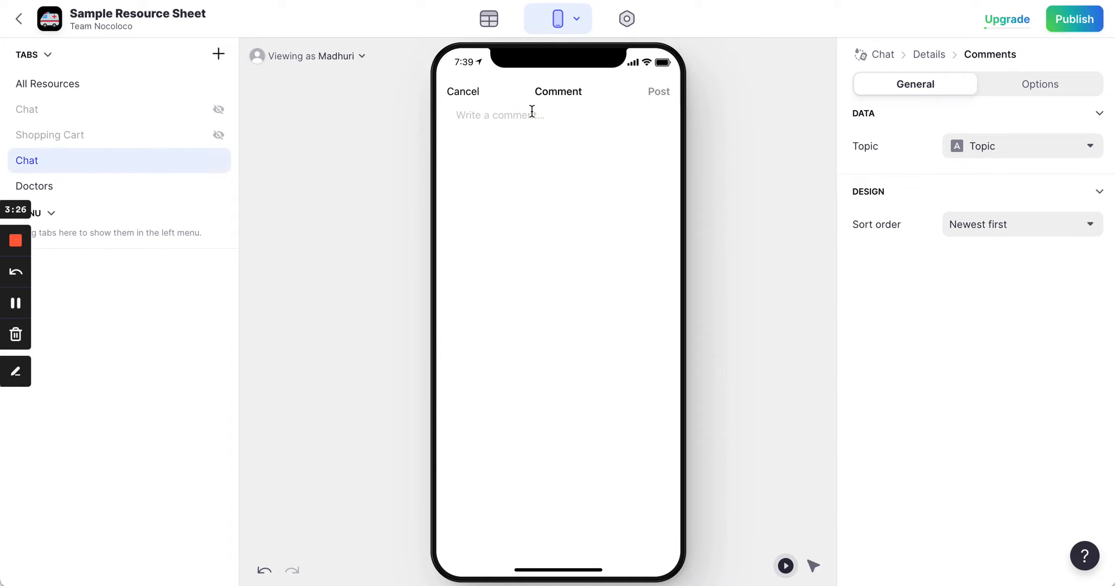
{"action": "type", "text": "Need oxygen i"}
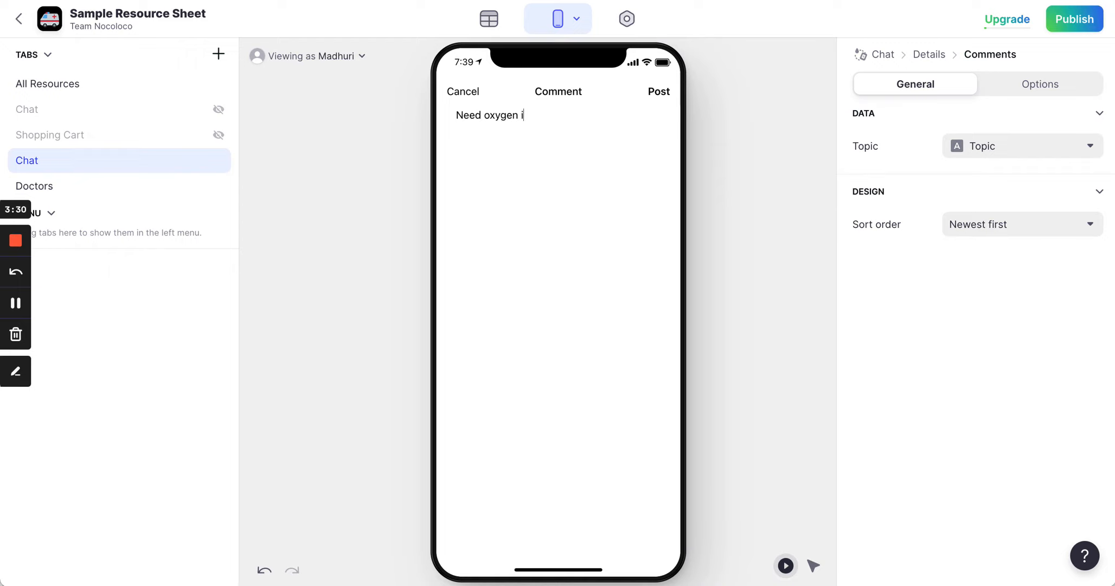
{"action": "type", "text": "n D"}
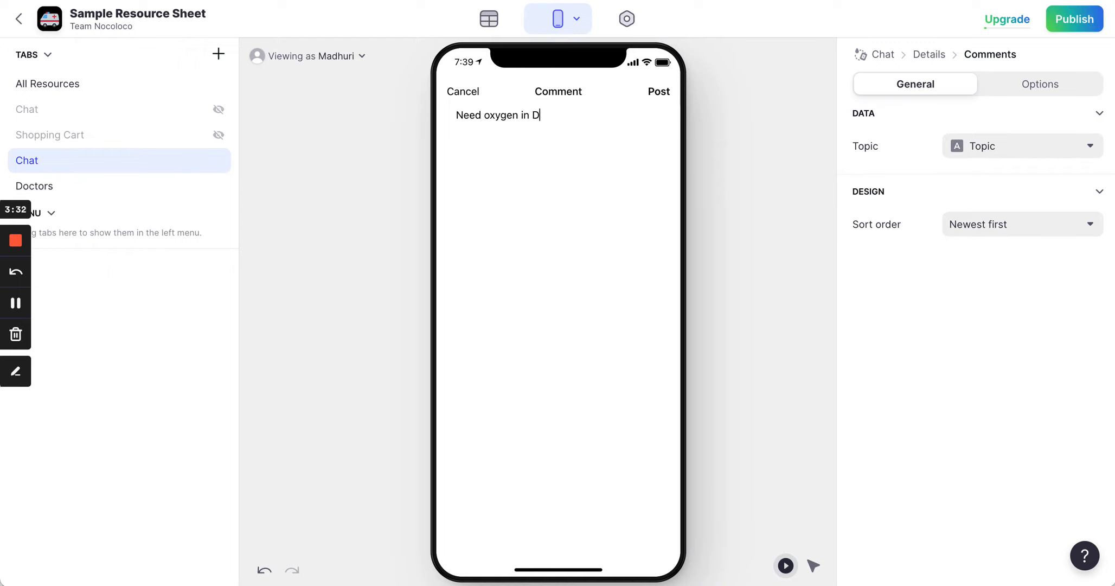
{"action": "type", "text": "waraka"}
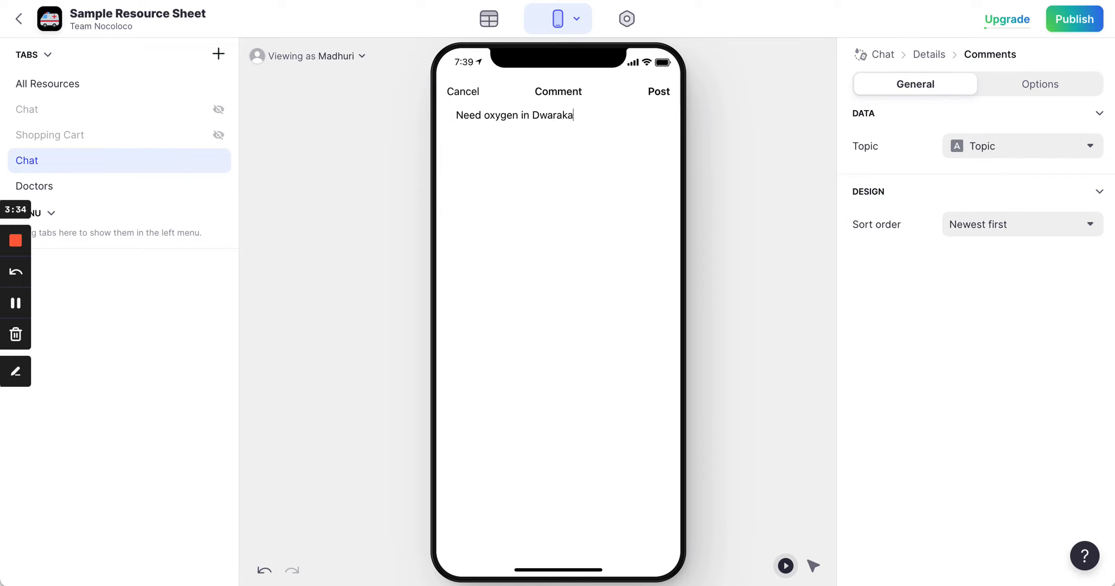
{"action": "left_click", "coordinate": [657, 91]}
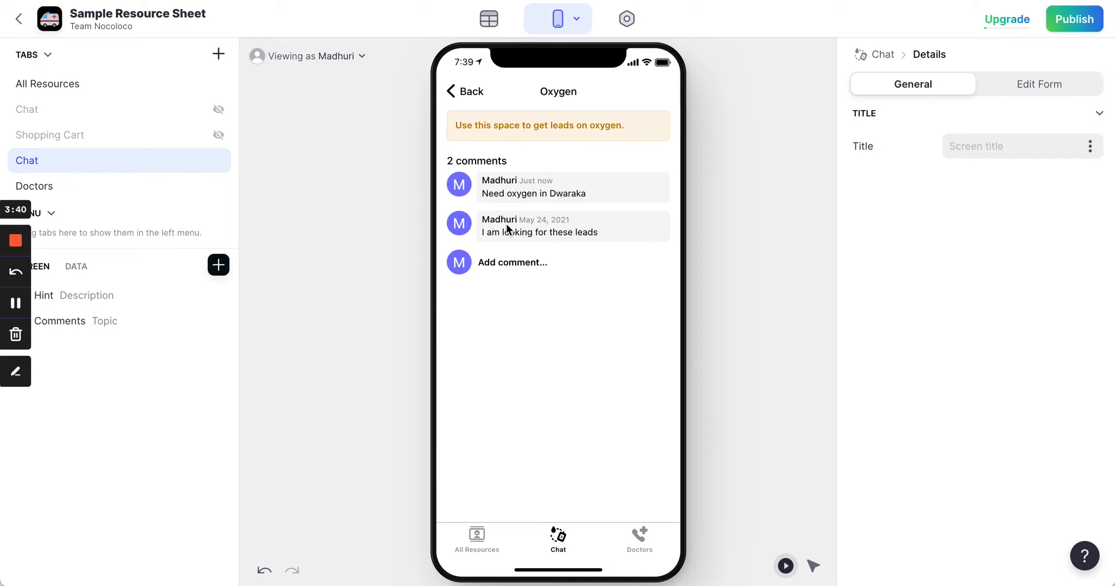
{"action": "mouse_move", "coordinate": [550, 233]}
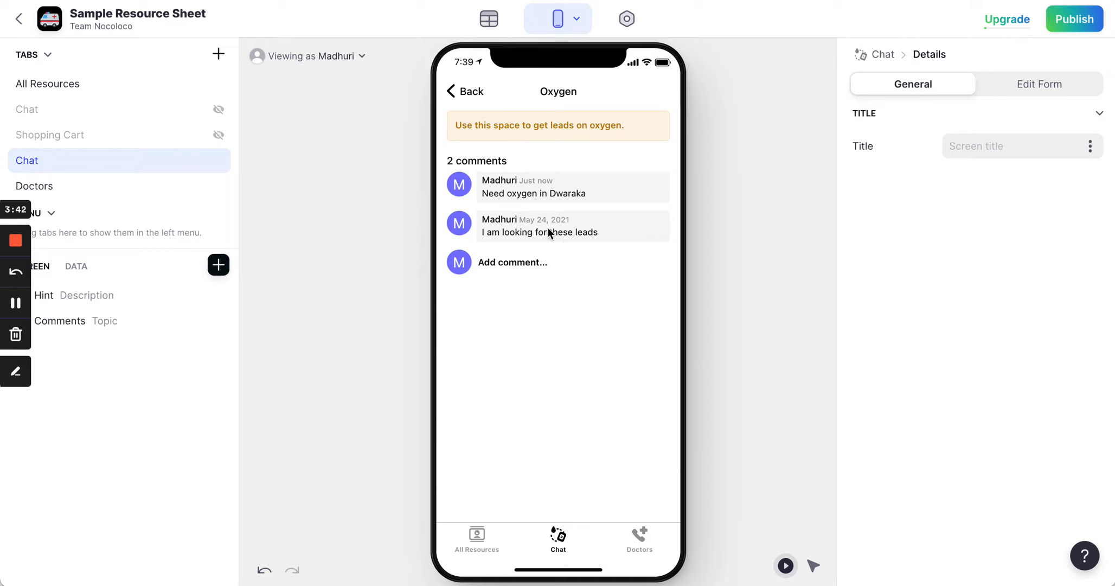
{"action": "mouse_move", "coordinate": [493, 94]}
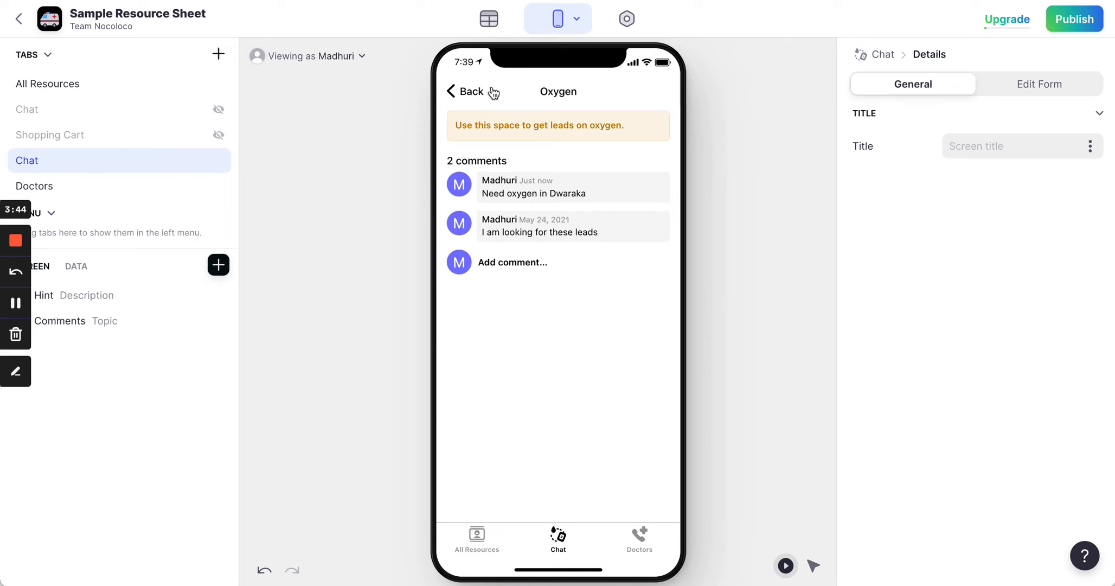
Step: Return the preview from the Oxygen screen to the All Chat list
{"action": "left_click", "coordinate": [463, 91]}
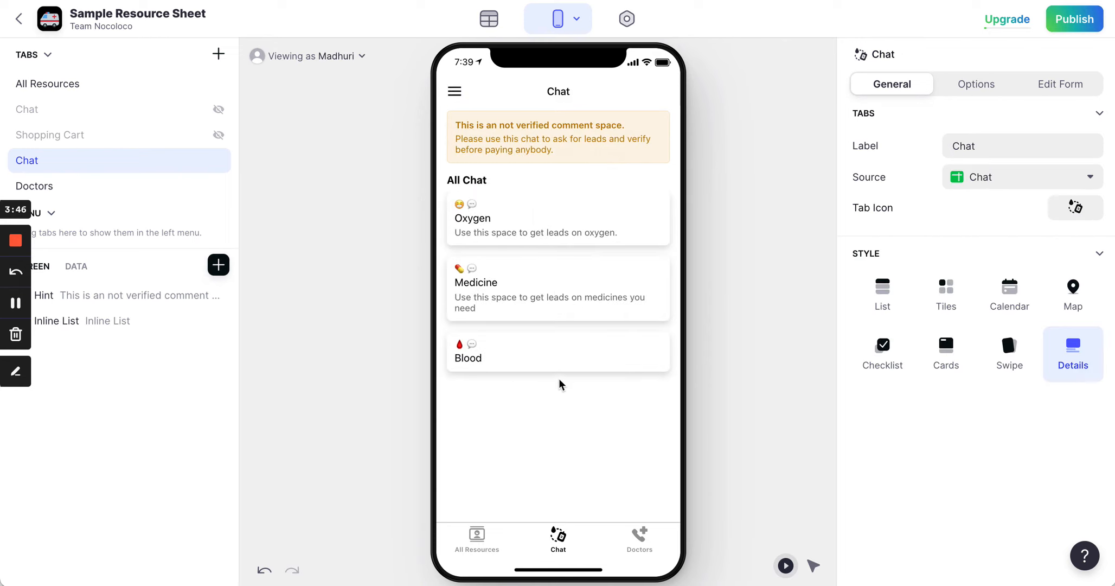
{"action": "mouse_move", "coordinate": [506, 370]}
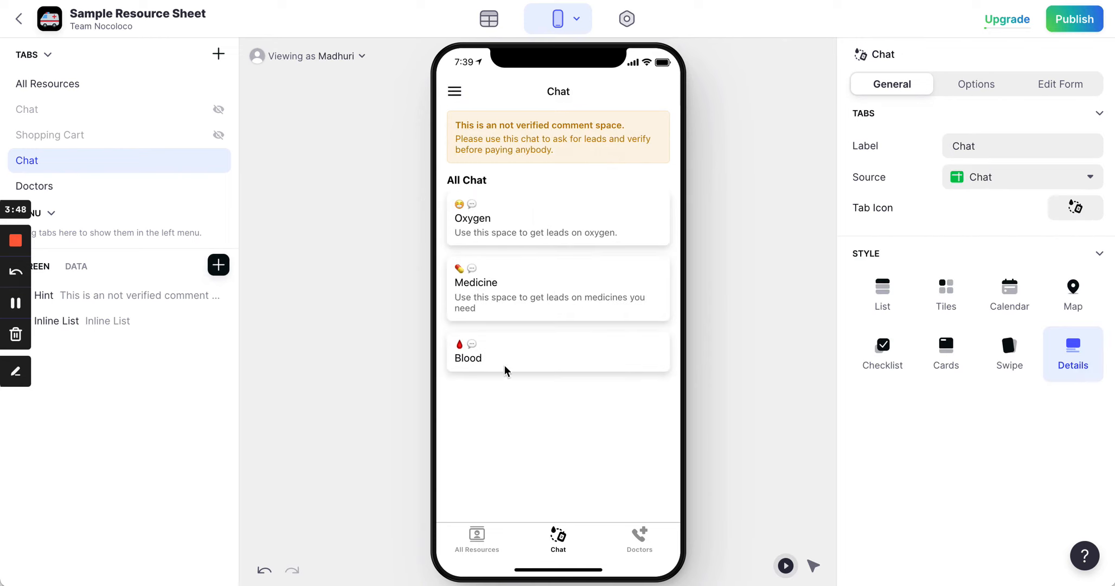
{"action": "mouse_move", "coordinate": [455, 433]}
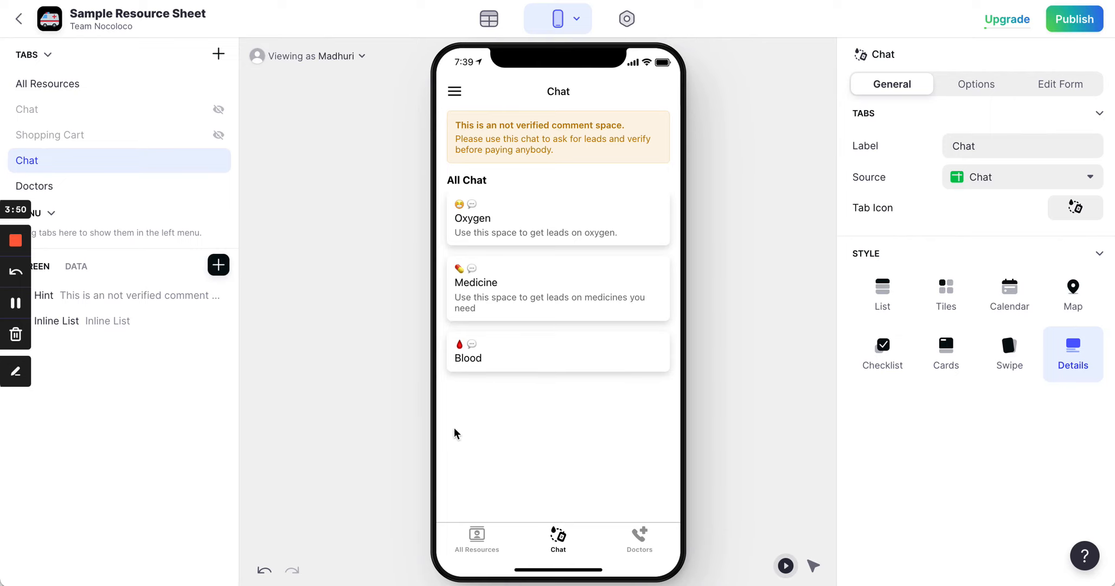
{"action": "mouse_move", "coordinate": [678, 484]}
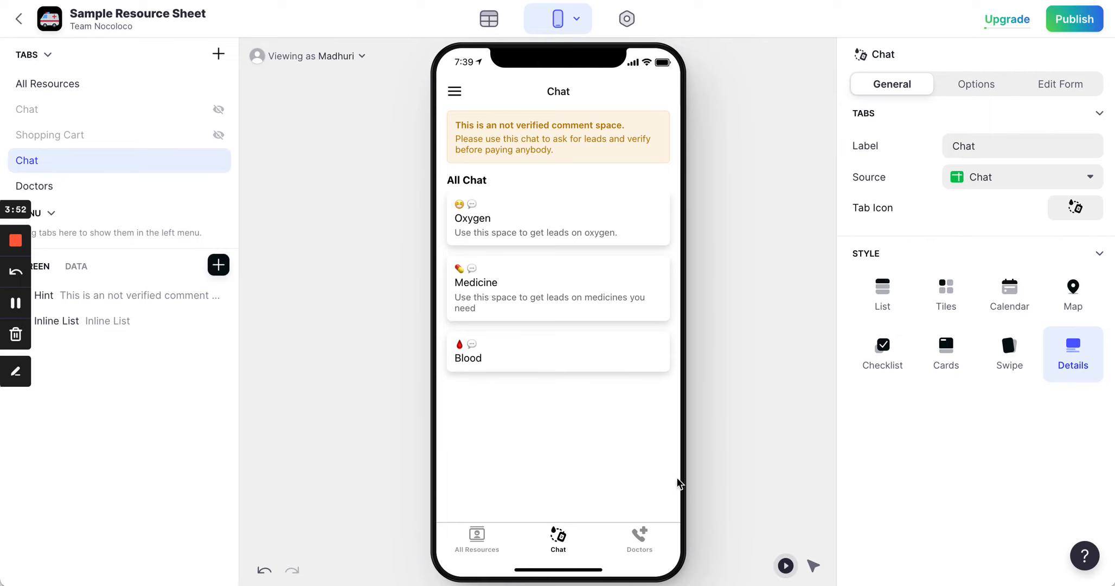